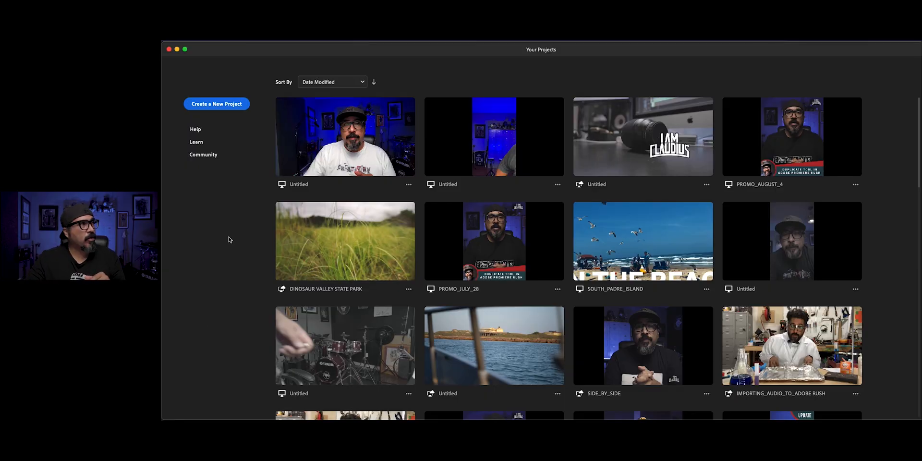
Start a new project, picking the teal image and a video clip from Downloads.
{"action": "left_click", "coordinate": [217, 104]}
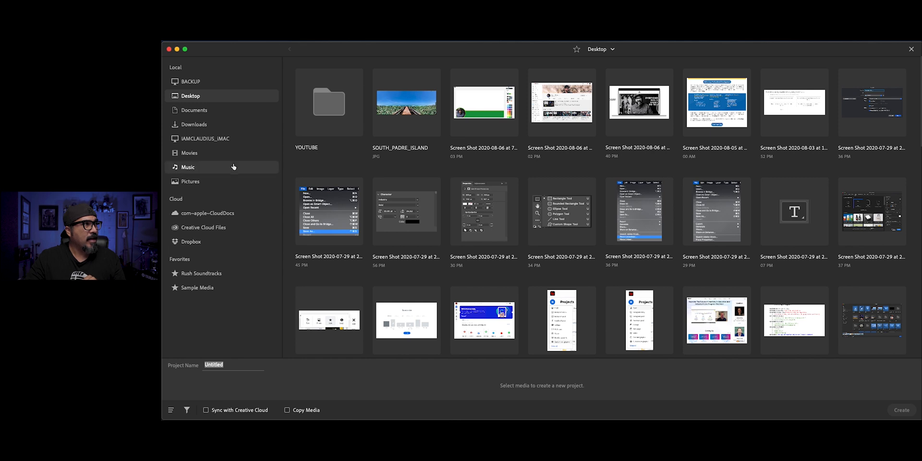
{"action": "left_click", "coordinate": [193, 124]}
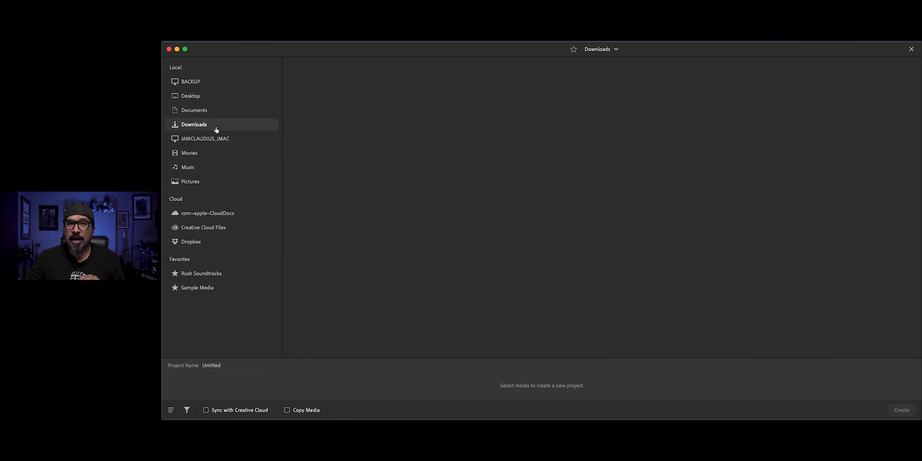
{"action": "left_click", "coordinate": [193, 124]}
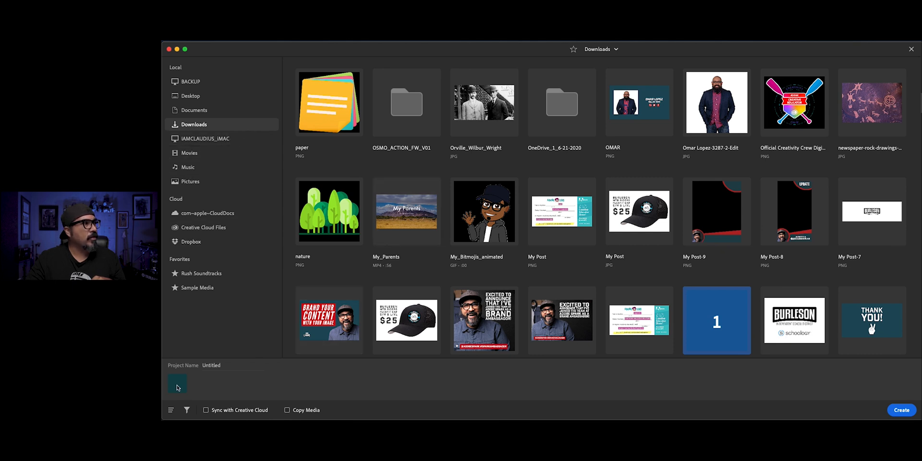
{"action": "left_click", "coordinate": [186, 409]}
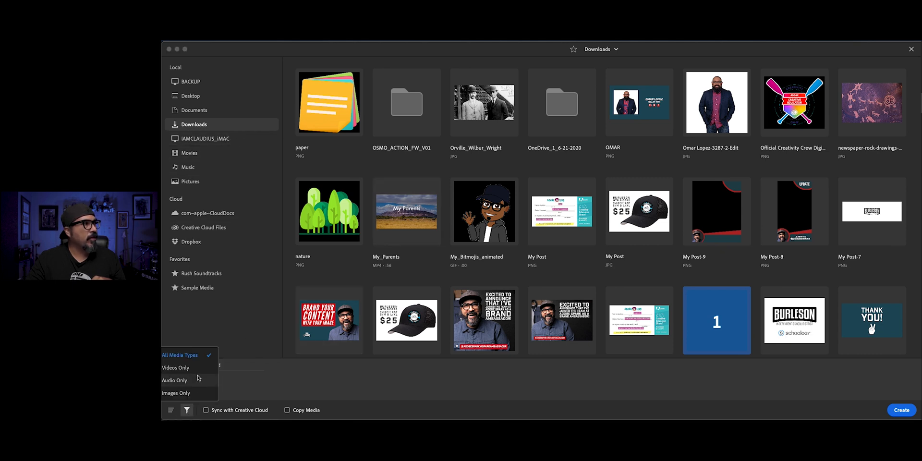
{"action": "left_click", "coordinate": [175, 367]}
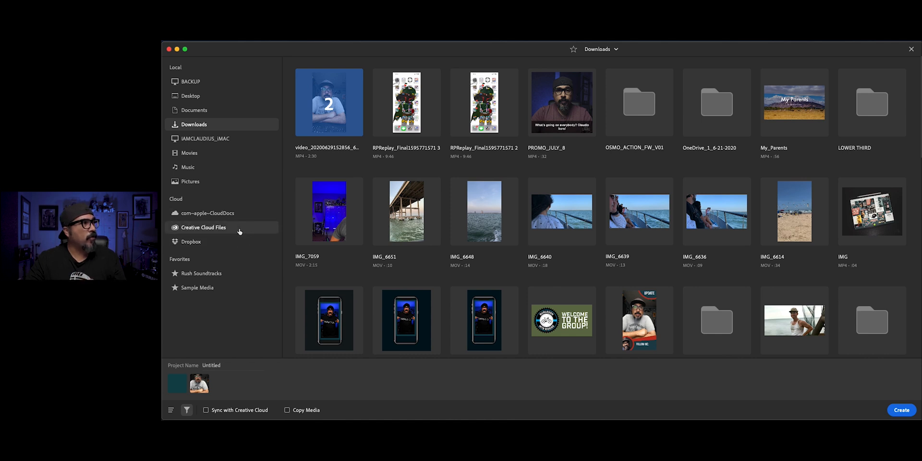
Select the IPHONE_SCREEN PNG from Creative Cloud Files > YOUTUBE_ASSETS > mobile device screens.
{"action": "left_click", "coordinate": [203, 228]}
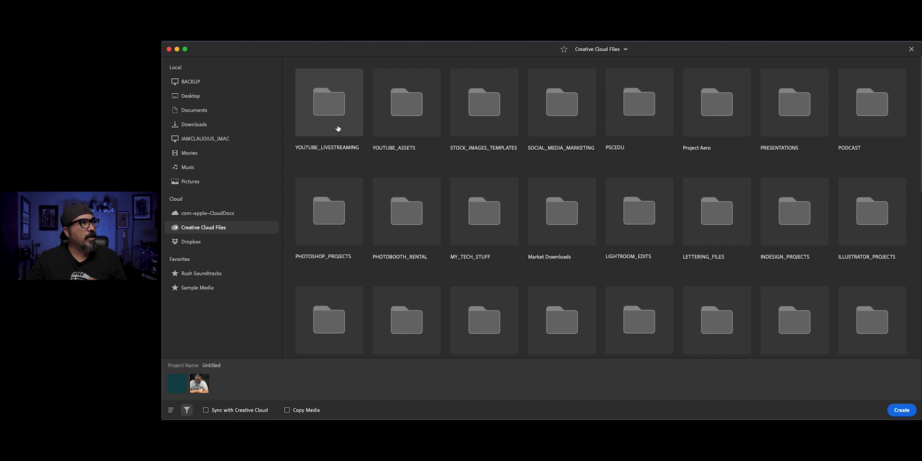
{"action": "double_click", "coordinate": [406, 103]}
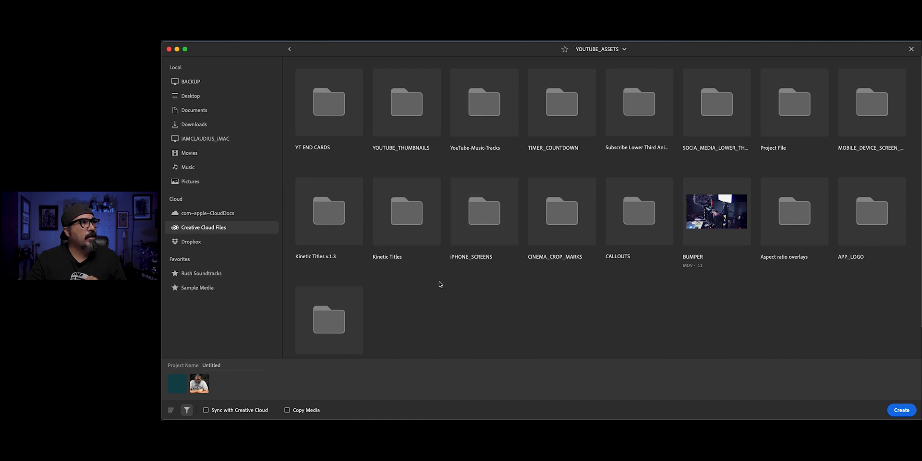
{"action": "mouse_move", "coordinate": [851, 120]}
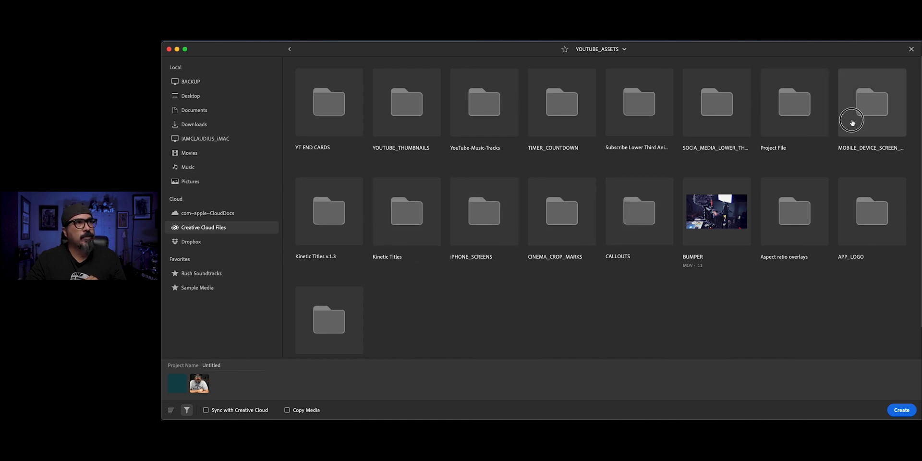
{"action": "double_click", "coordinate": [872, 102]}
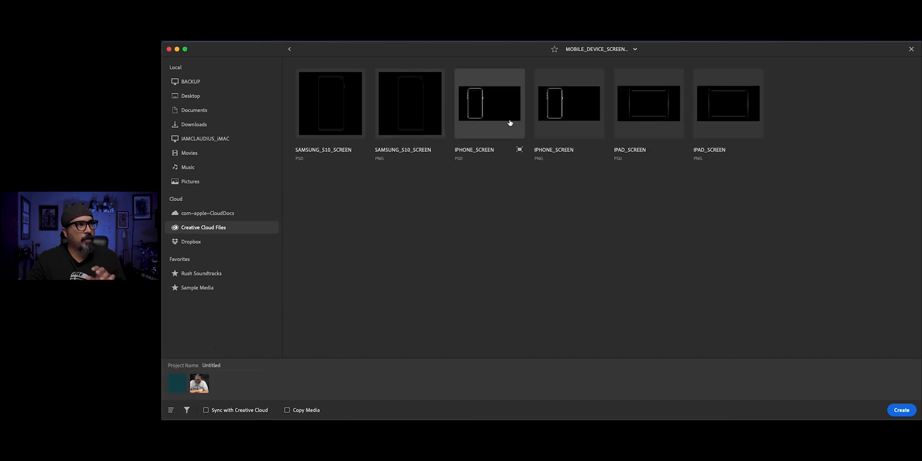
{"action": "left_click", "coordinate": [568, 103]}
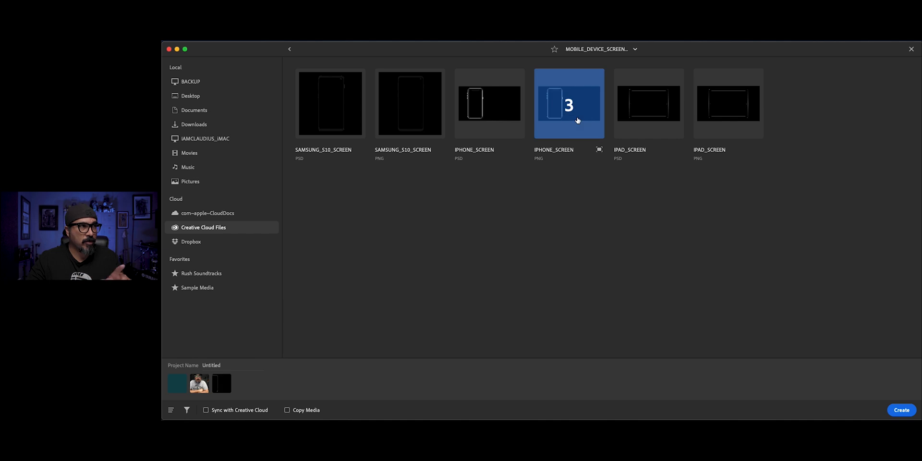
{"action": "mouse_move", "coordinate": [429, 273]}
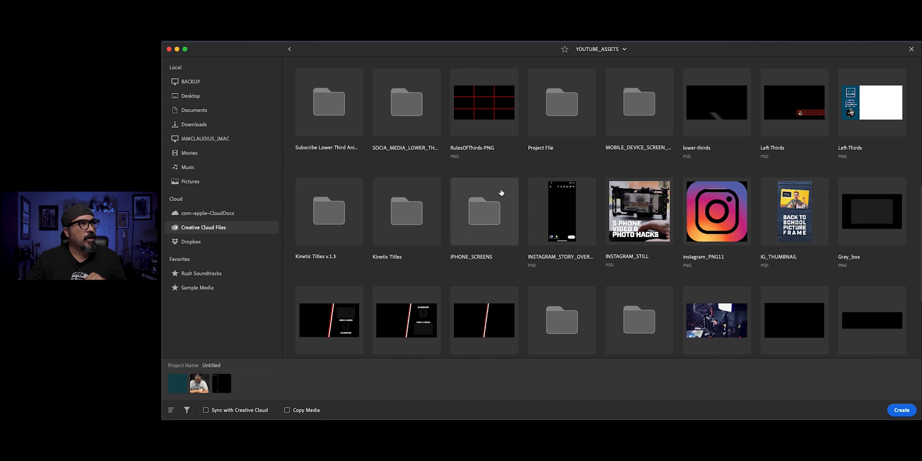
{"action": "scroll", "scroll_direction": "down", "scroll_amount": 3}
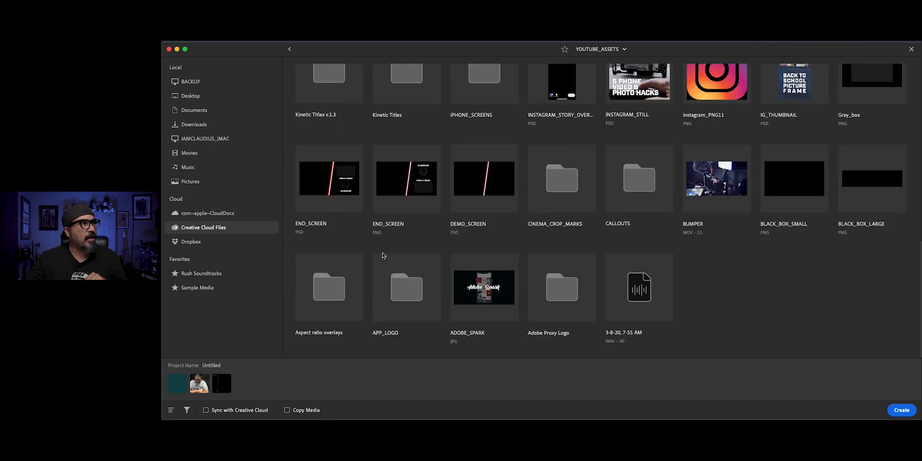
{"action": "left_click", "coordinate": [288, 49]}
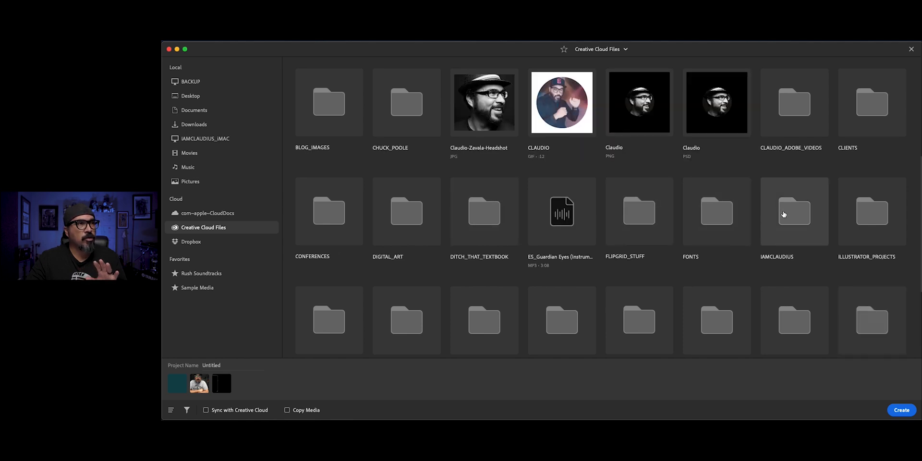
Select ME_PHONE PNG from IAMCLAUDIUS > SELF_PORTRAITS and create the project.
{"action": "double_click", "coordinate": [794, 212]}
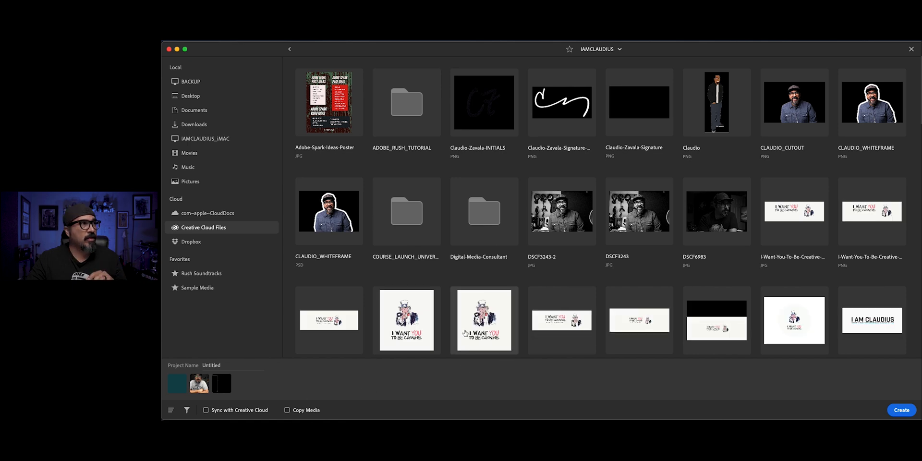
{"action": "scroll", "scroll_direction": "down", "scroll_amount": 3}
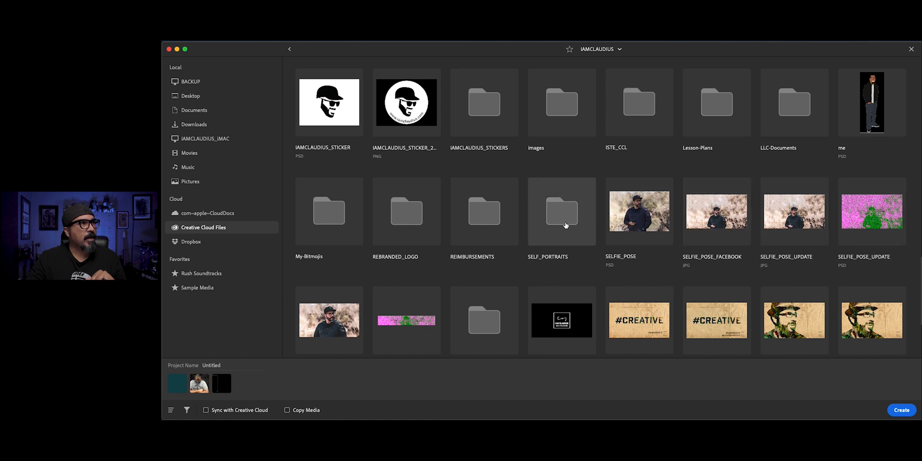
{"action": "double_click", "coordinate": [561, 212]}
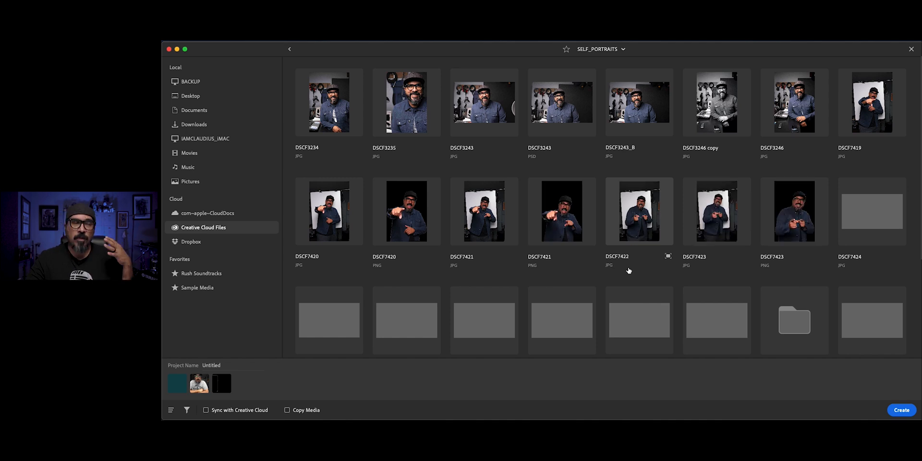
{"action": "scroll", "scroll_direction": "down", "scroll_amount": 3}
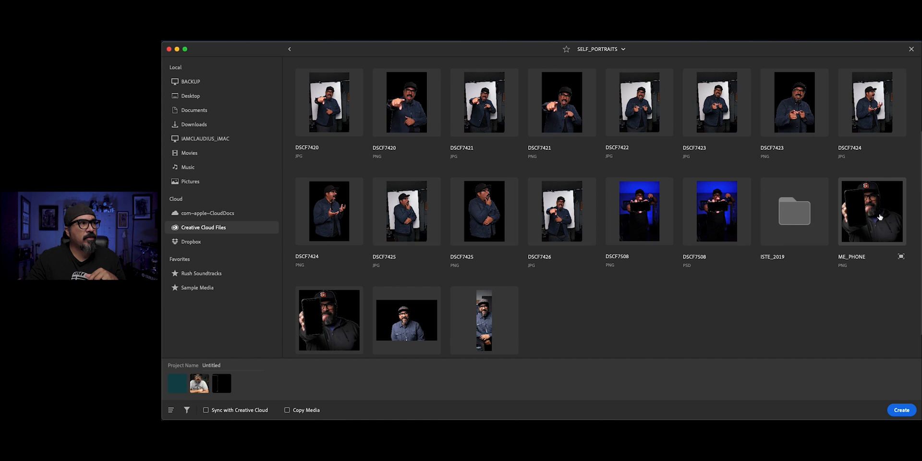
{"action": "left_click", "coordinate": [872, 212]}
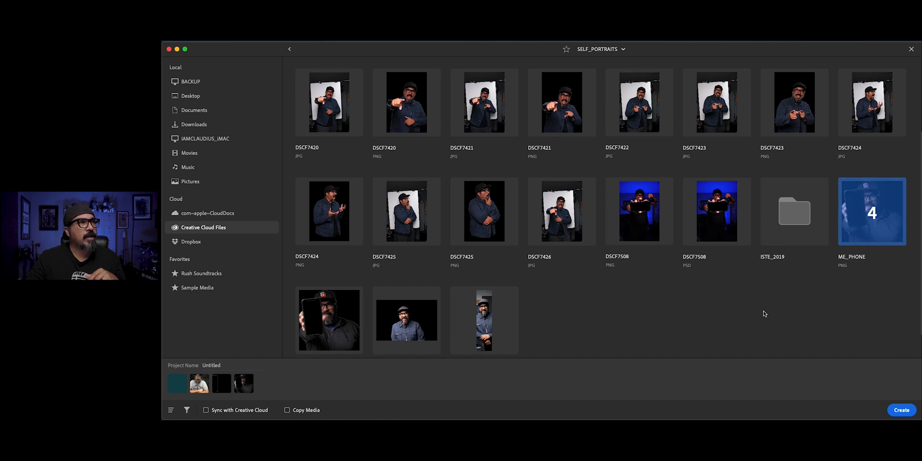
{"action": "mouse_move", "coordinate": [707, 269]}
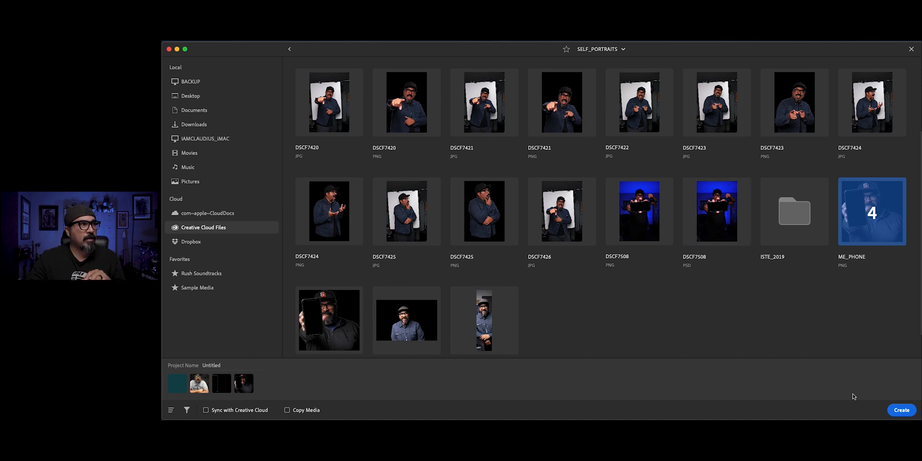
{"action": "left_click", "coordinate": [901, 409]}
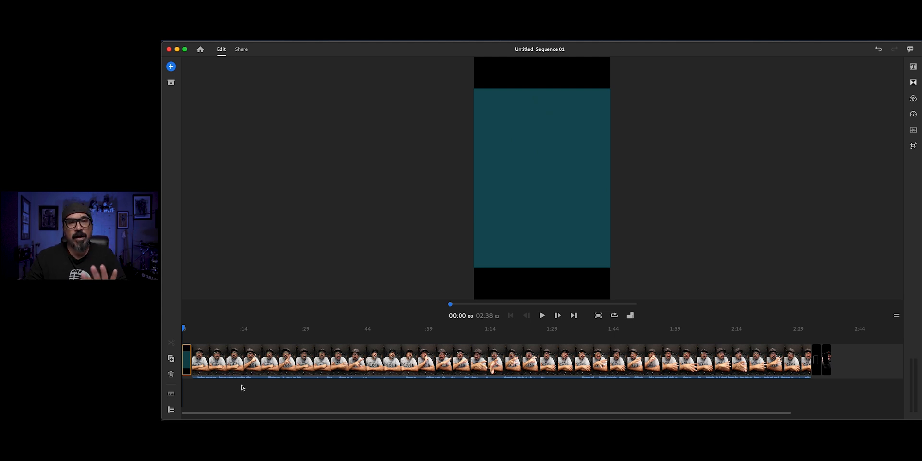
{"action": "mouse_move", "coordinate": [233, 372]}
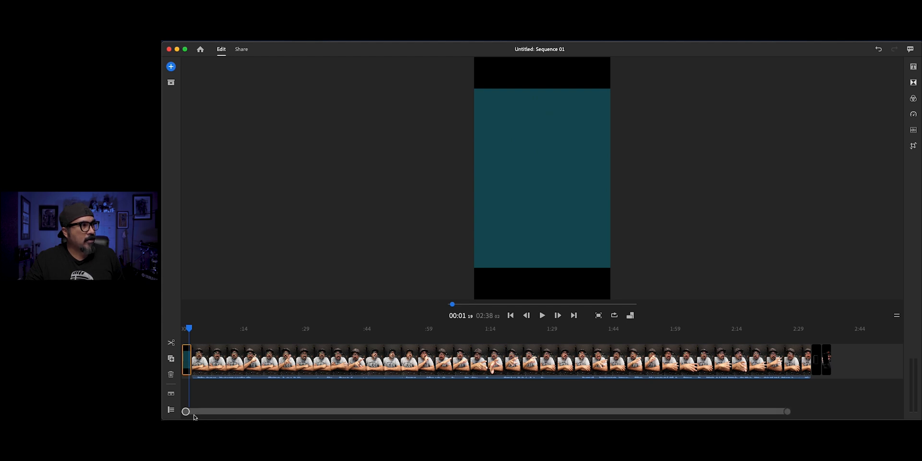
Stretch the teal background clip's right edge so it runs over a minute.
{"action": "left_click_drag", "start_coordinate": [186, 411], "coordinate": [785, 409]}
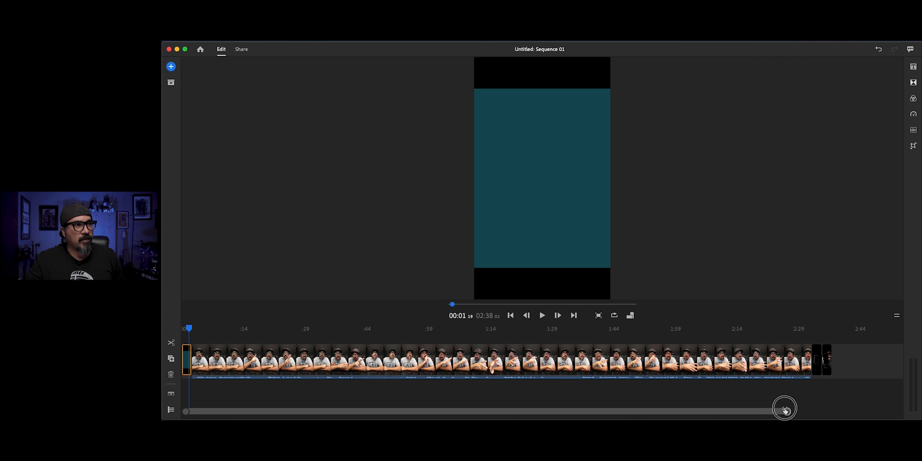
{"action": "left_click_drag", "start_coordinate": [785, 408], "coordinate": [717, 411]}
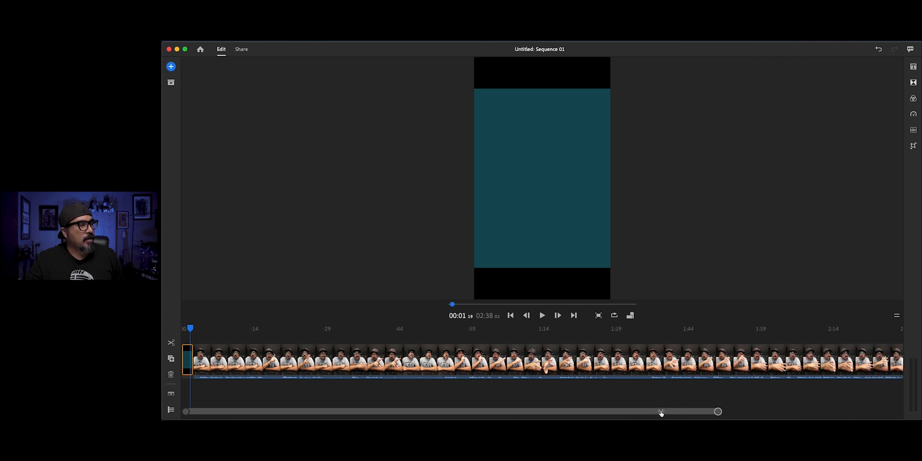
{"action": "left_click_drag", "start_coordinate": [718, 411], "coordinate": [609, 411]}
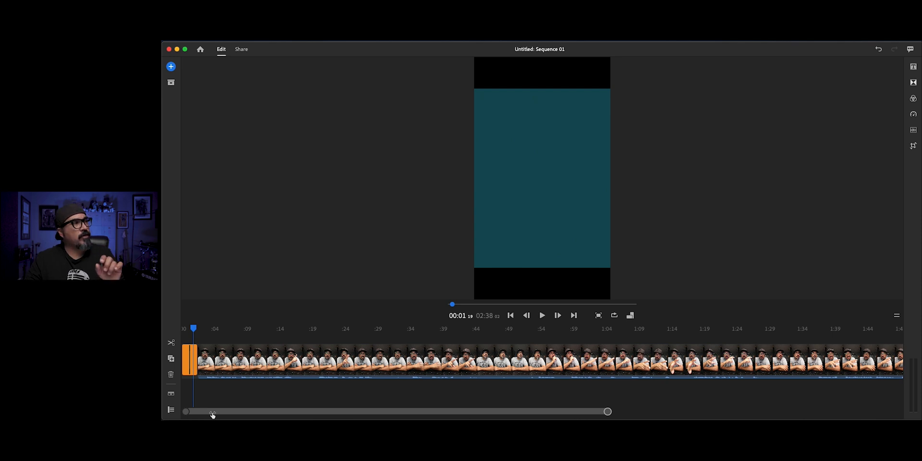
{"action": "left_click_drag", "start_coordinate": [607, 411], "coordinate": [529, 411]}
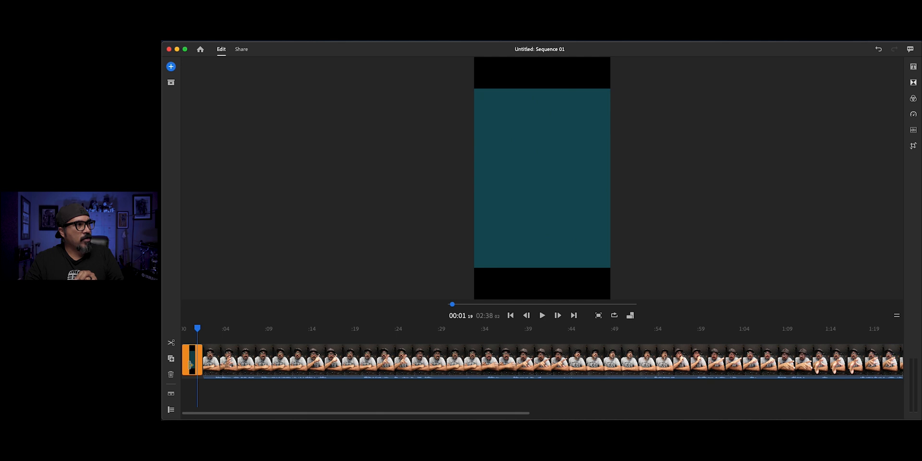
{"action": "left_click", "coordinate": [206, 360]}
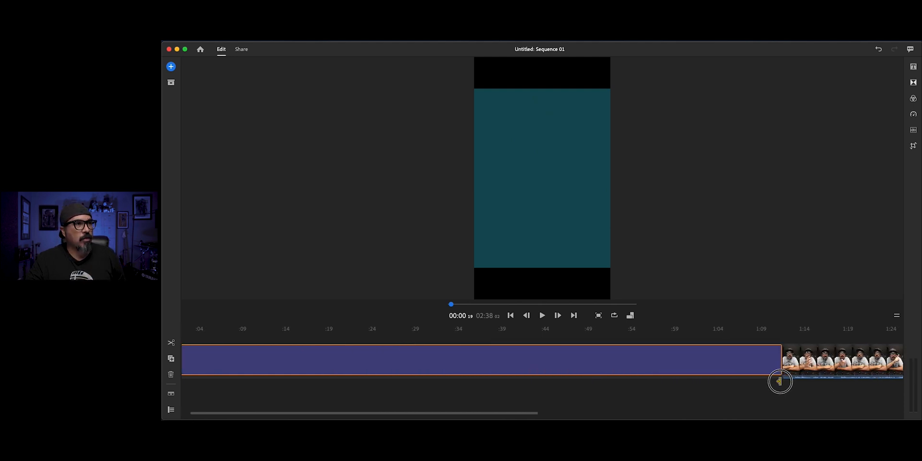
{"action": "left_click_drag", "start_coordinate": [778, 382], "coordinate": [826, 364]}
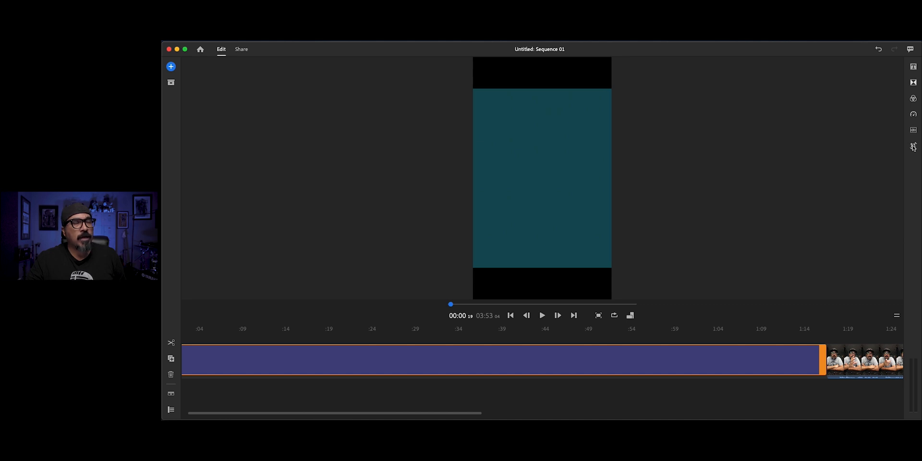
{"action": "left_click", "coordinate": [913, 146]}
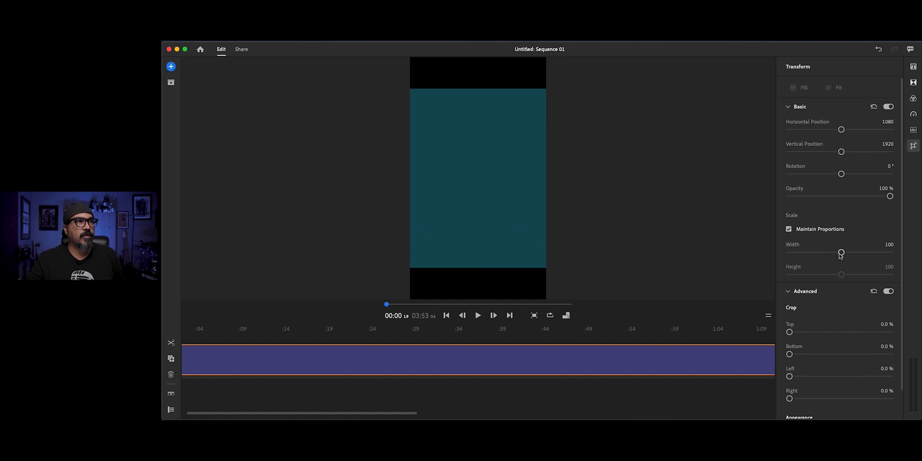
Scale up the teal background to fill the vertical frame.
{"action": "left_click_drag", "start_coordinate": [841, 253], "coordinate": [856, 261]}
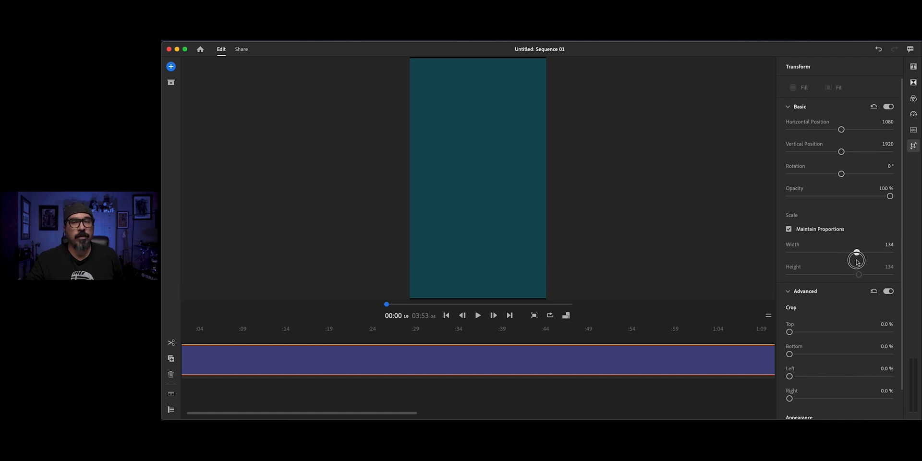
{"action": "left_click_drag", "start_coordinate": [857, 262], "coordinate": [870, 252]}
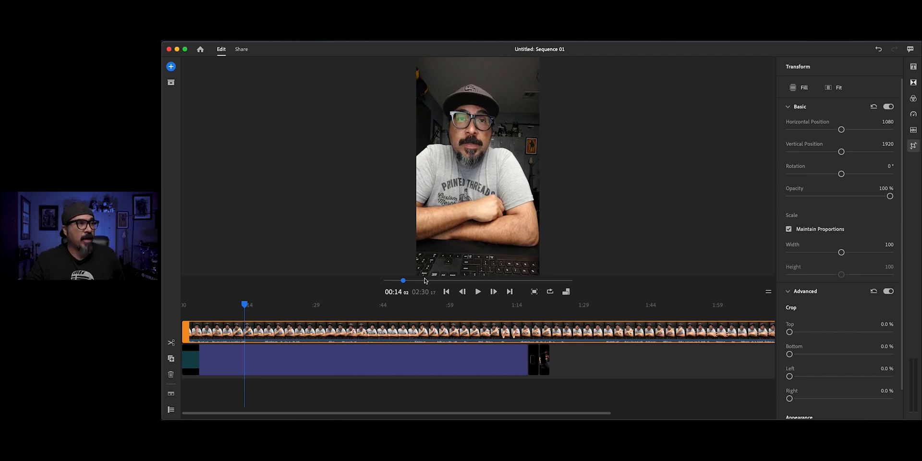
{"action": "mouse_move", "coordinate": [595, 288]}
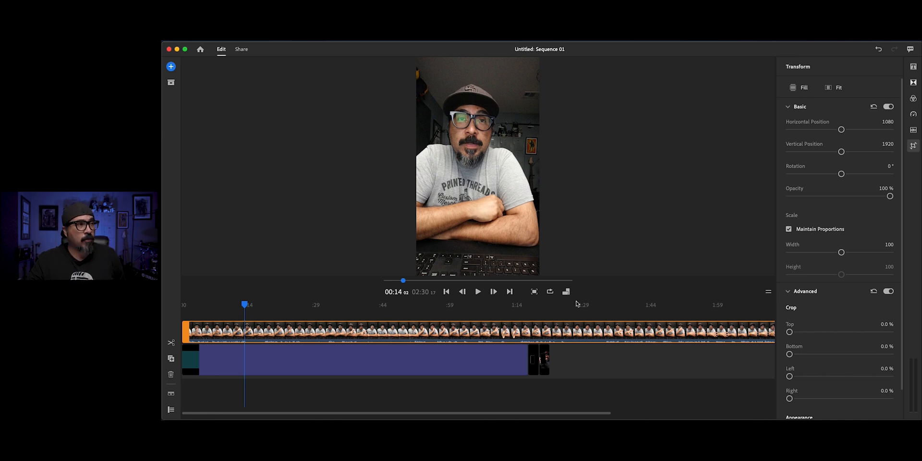
Confirm the vertical 9:16 aspect ratio and select the added phone-frame overlay clip.
{"action": "left_click", "coordinate": [566, 291]}
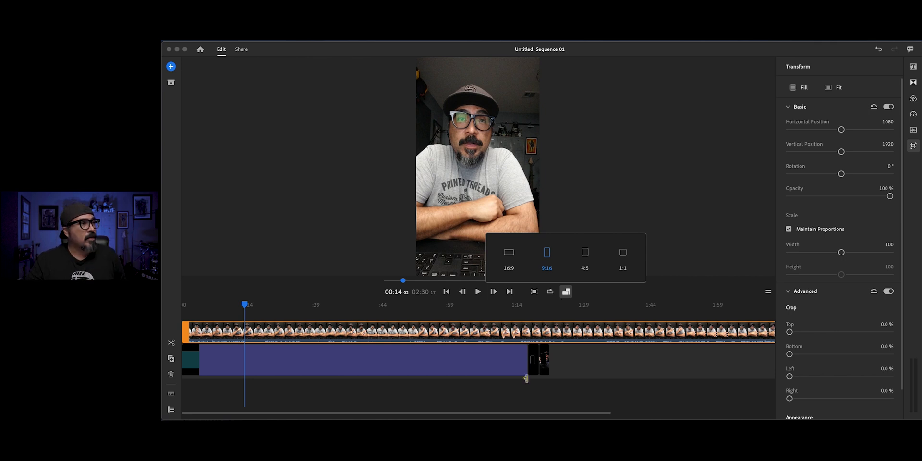
{"action": "left_click", "coordinate": [523, 305]}
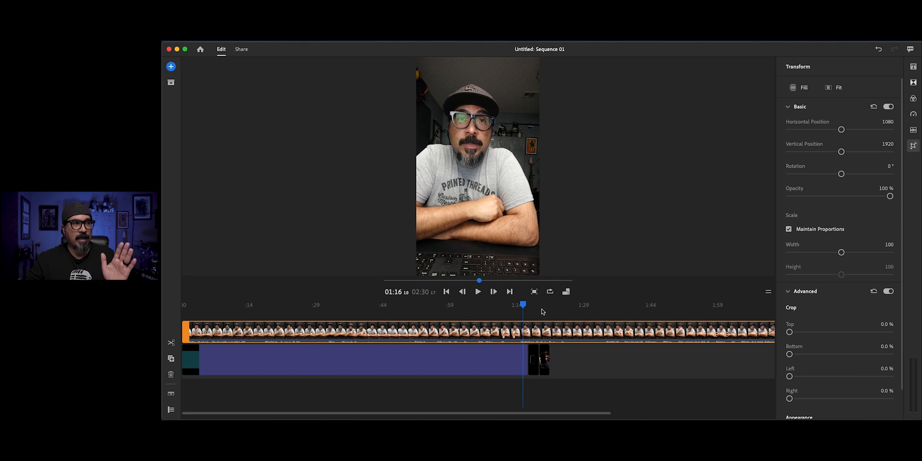
{"action": "mouse_move", "coordinate": [566, 322]}
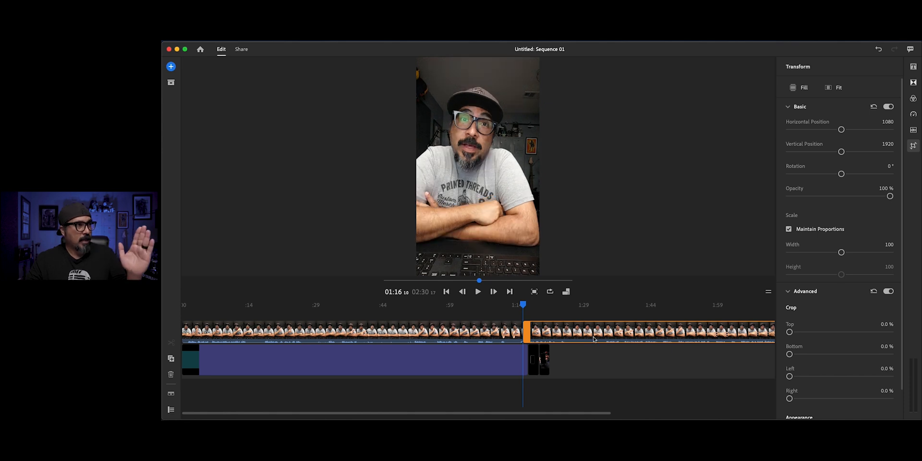
{"action": "mouse_move", "coordinate": [591, 346]}
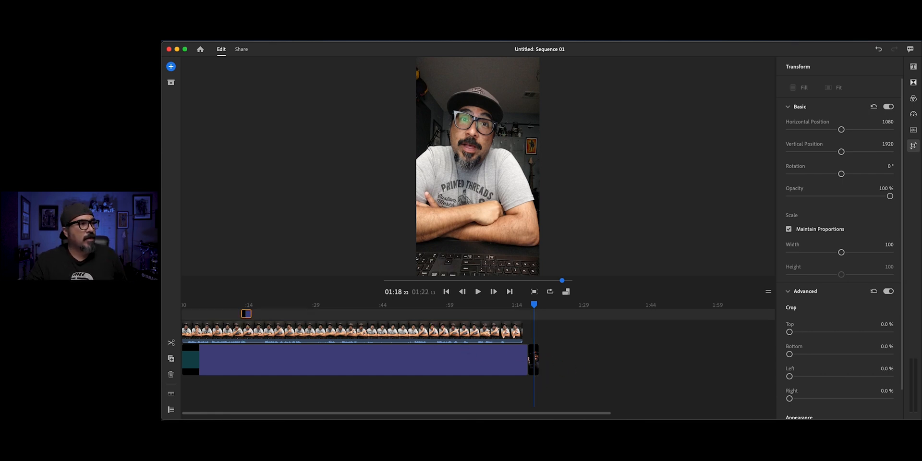
{"action": "left_click", "coordinate": [246, 281]}
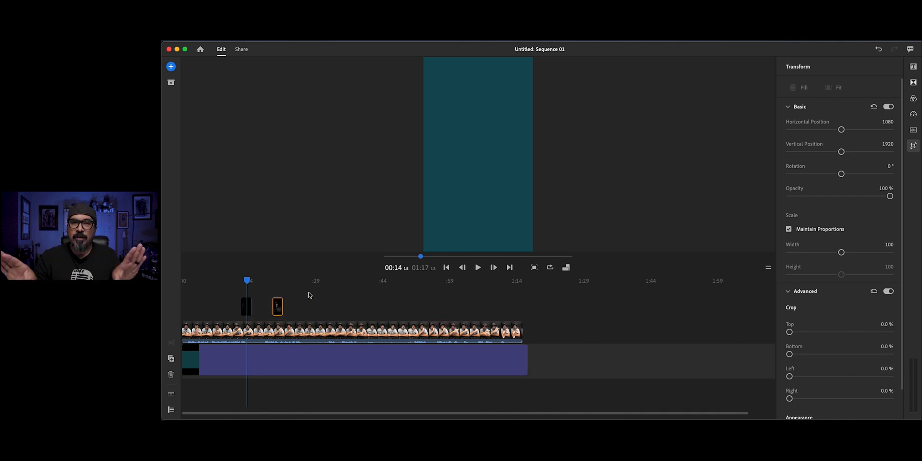
{"action": "mouse_move", "coordinate": [297, 310]}
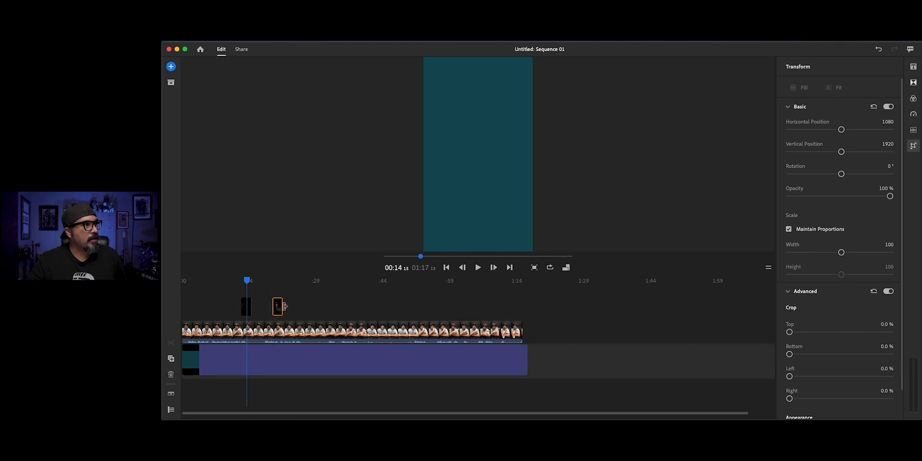
Lengthen and reposition the phone-frame overlay clips, extending the first to about 0:33.
{"action": "left_click_drag", "start_coordinate": [282, 307], "coordinate": [353, 307]}
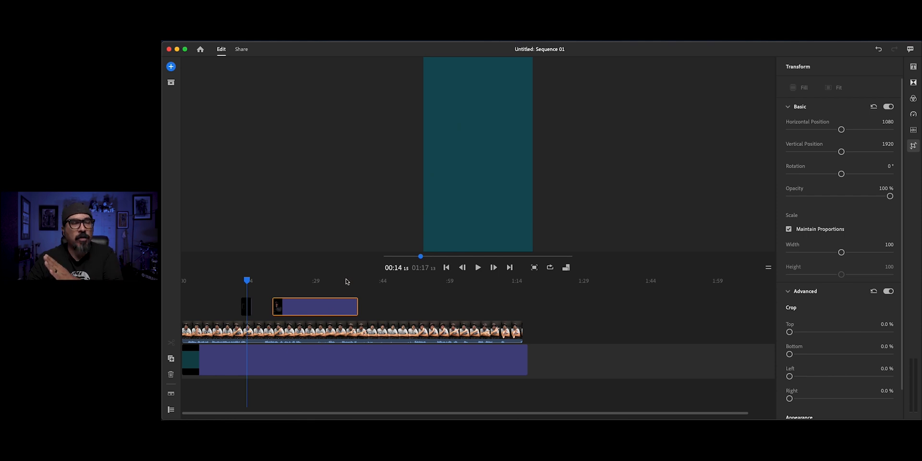
{"action": "left_click_drag", "start_coordinate": [314, 306], "coordinate": [386, 306]}
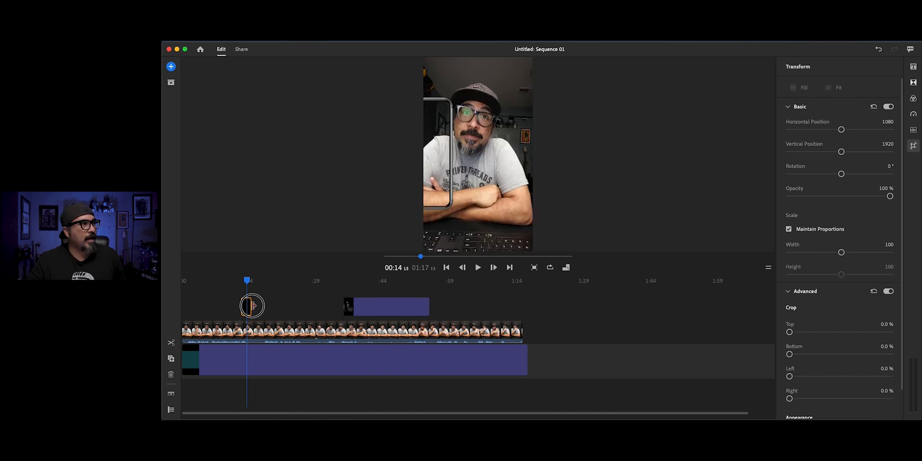
{"action": "left_click", "coordinate": [252, 306]}
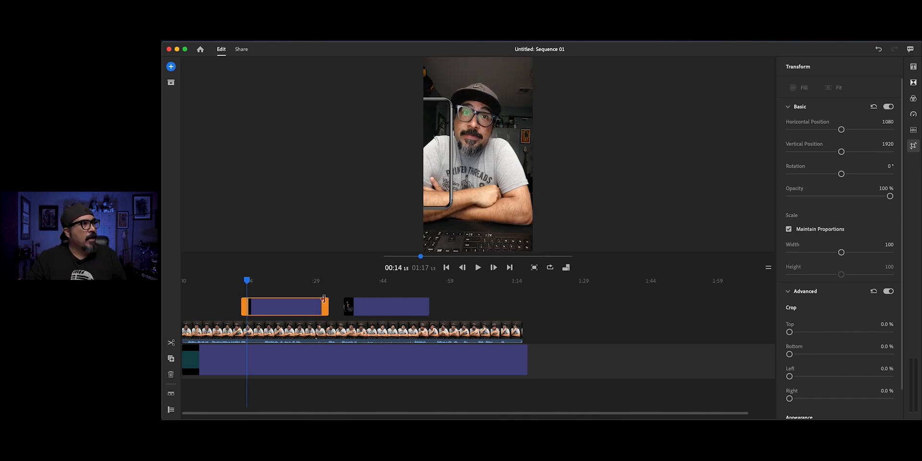
{"action": "left_click", "coordinate": [277, 280]}
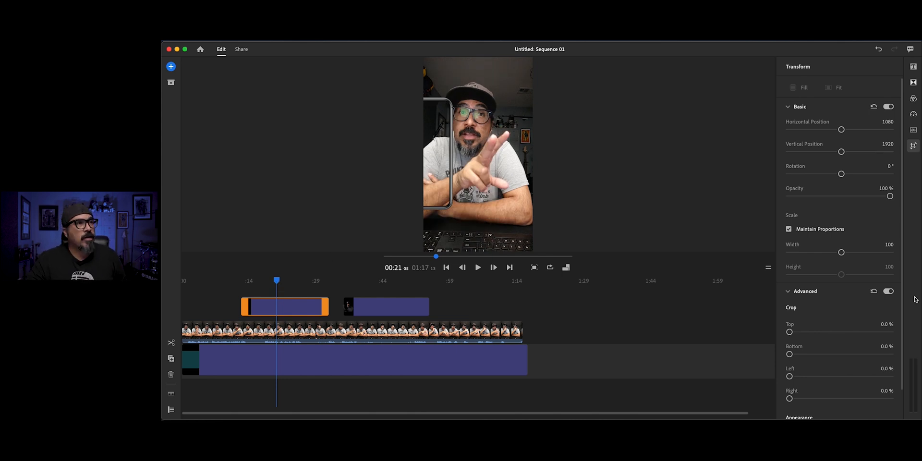
Enlarge the phone frame to 164% and shift it sideways to centre the video.
{"action": "left_click_drag", "start_coordinate": [841, 252], "coordinate": [842, 251]}
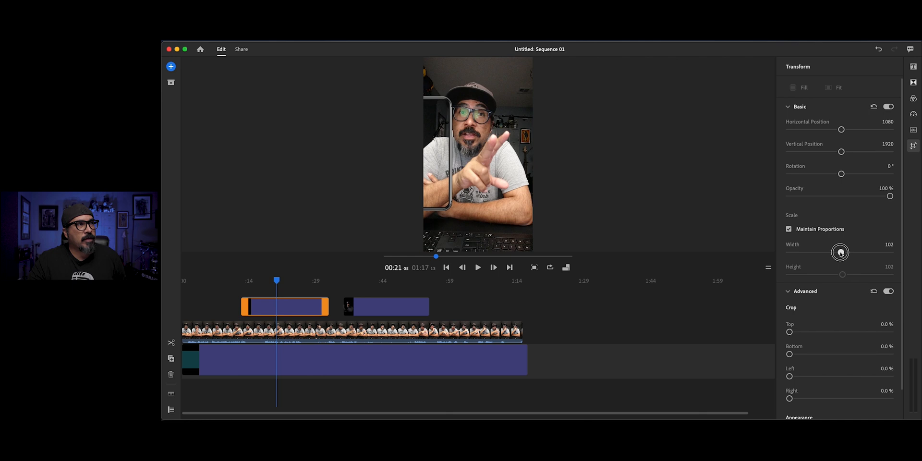
{"action": "left_click_drag", "start_coordinate": [840, 251], "coordinate": [866, 255]}
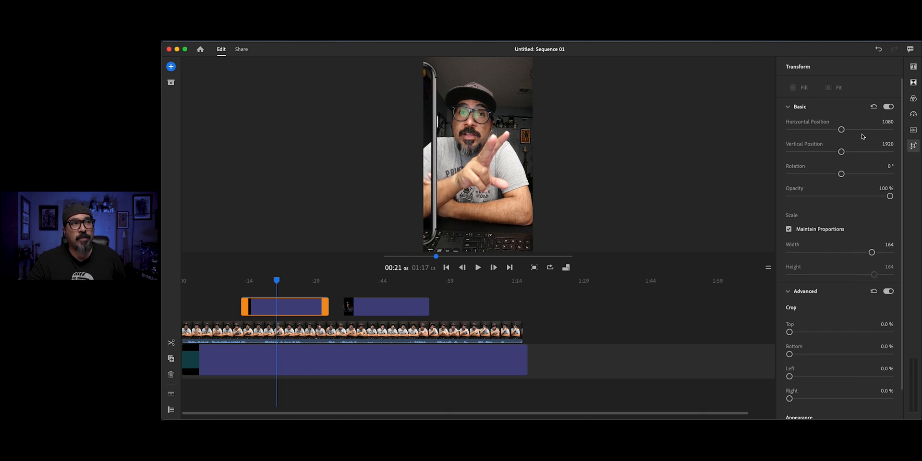
{"action": "left_click_drag", "start_coordinate": [841, 129], "coordinate": [841, 128]}
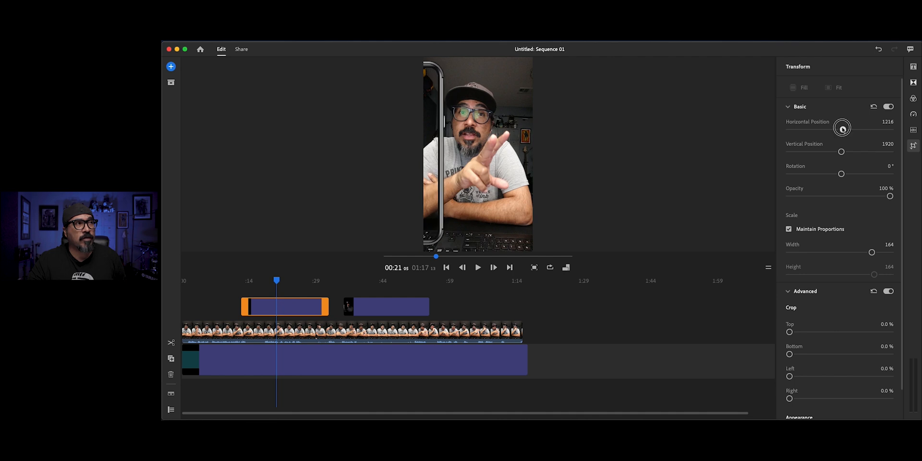
{"action": "left_click_drag", "start_coordinate": [841, 128], "coordinate": [878, 126]}
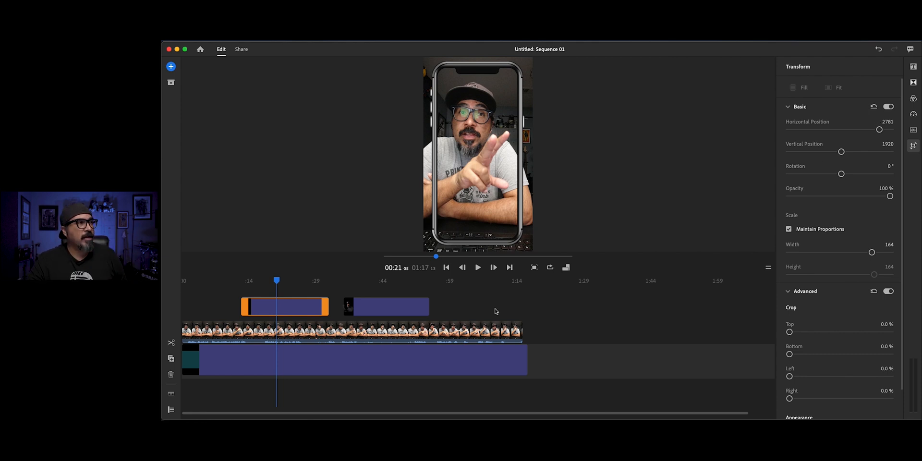
{"action": "mouse_move", "coordinate": [431, 352]}
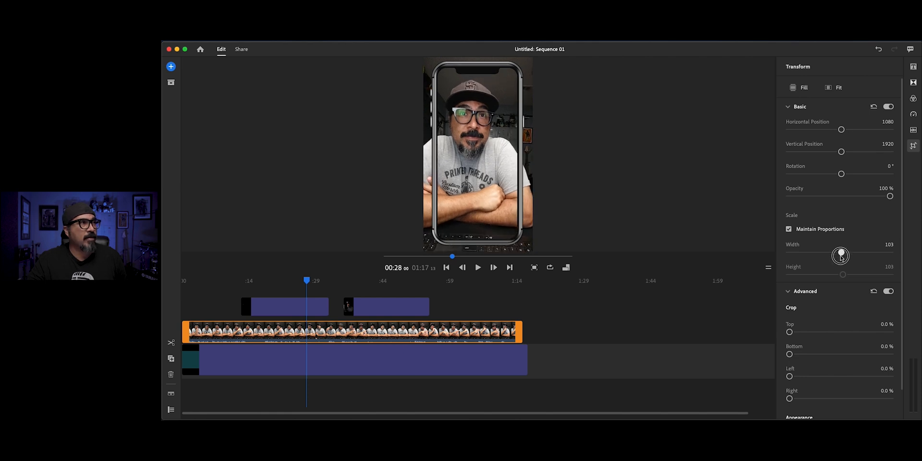
Fine-tune the phone video's Scale Width down, settling at 91%.
{"action": "left_click_drag", "start_coordinate": [840, 252], "coordinate": [832, 252]}
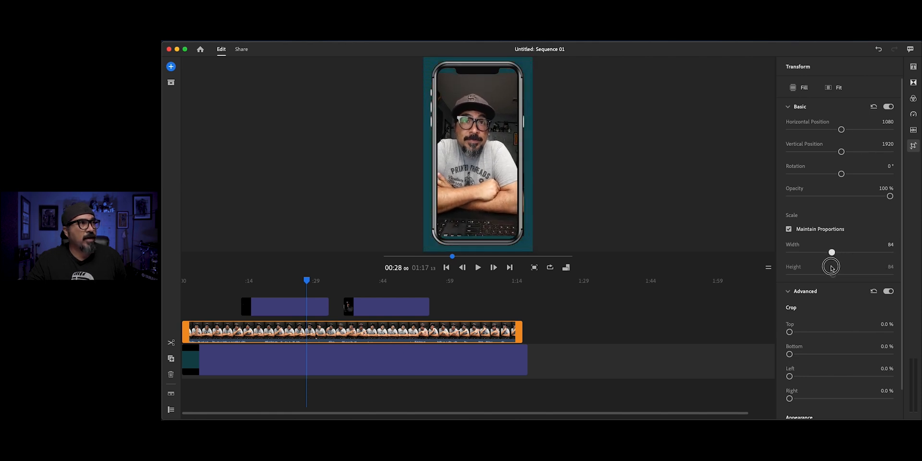
{"action": "left_click_drag", "start_coordinate": [831, 252], "coordinate": [833, 252]}
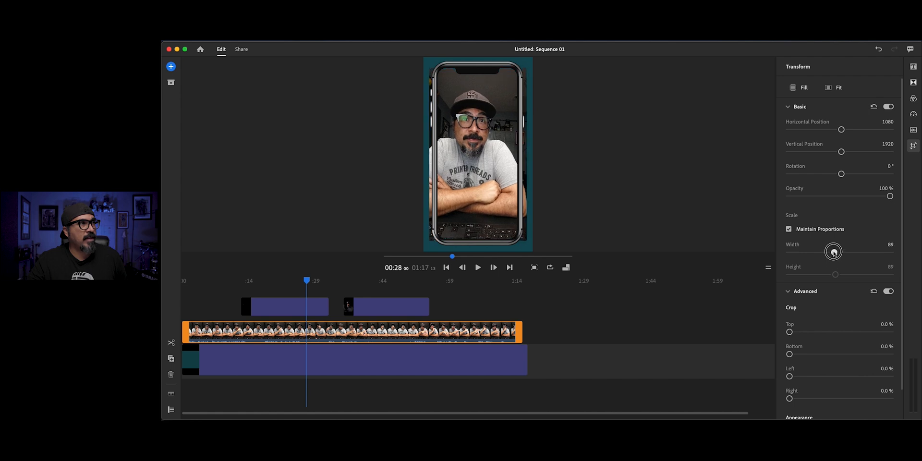
{"action": "left_click_drag", "start_coordinate": [833, 251], "coordinate": [834, 251]}
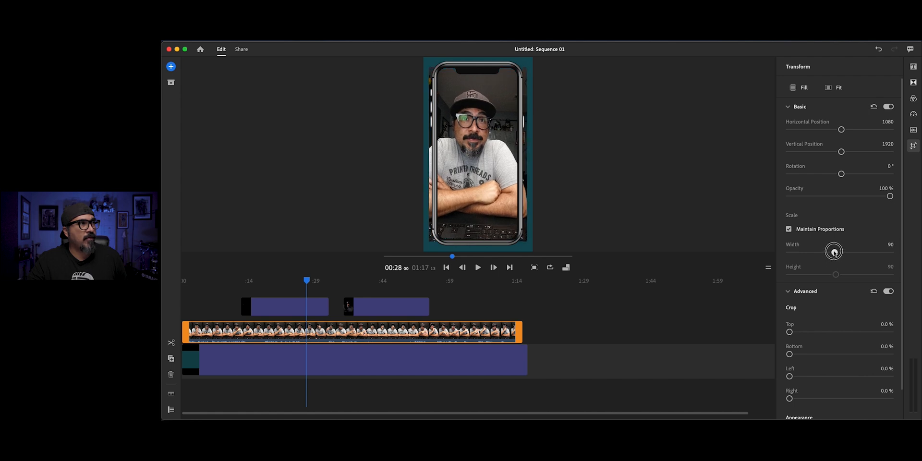
{"action": "left_click_drag", "start_coordinate": [833, 250], "coordinate": [836, 248]}
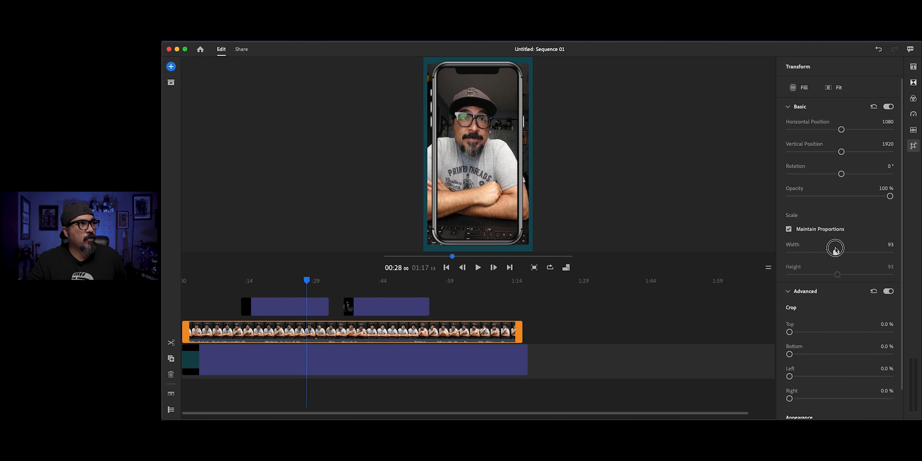
{"action": "left_click_drag", "start_coordinate": [838, 248], "coordinate": [833, 249]}
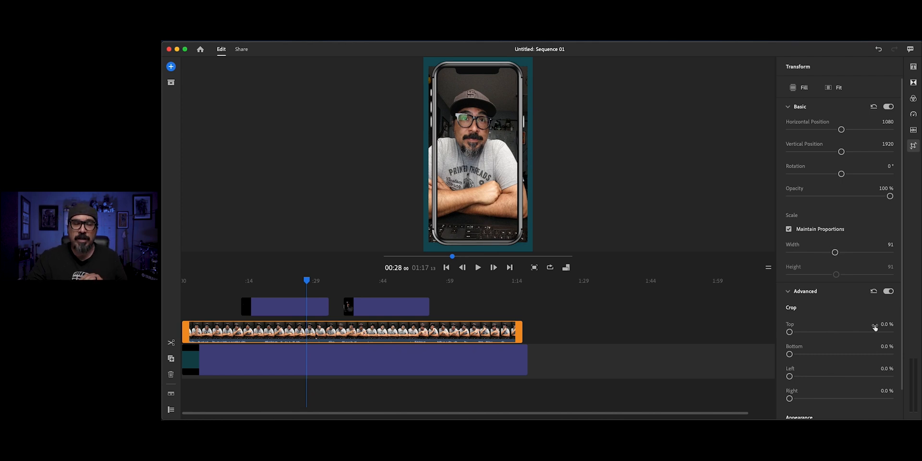
Crop the phone video 9.8% from the right and 7.9% from the left.
{"action": "scroll", "scroll_direction": "down", "scroll_amount": 3}
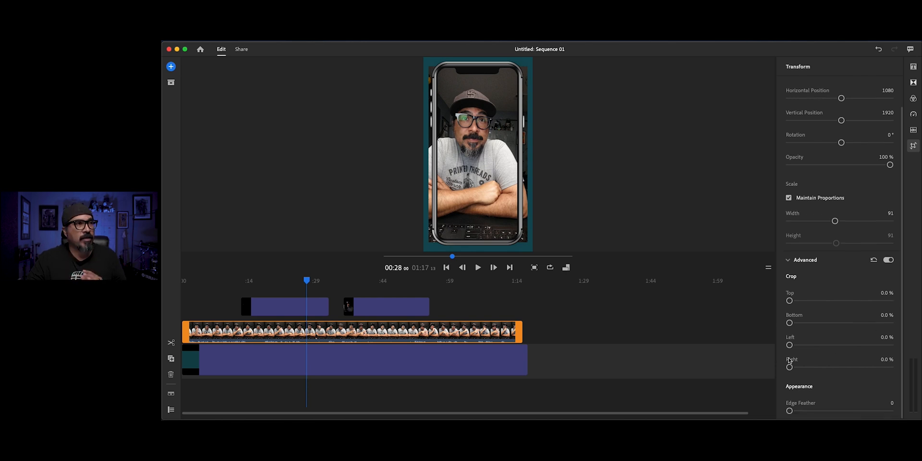
{"action": "left_click_drag", "start_coordinate": [789, 367], "coordinate": [792, 367]}
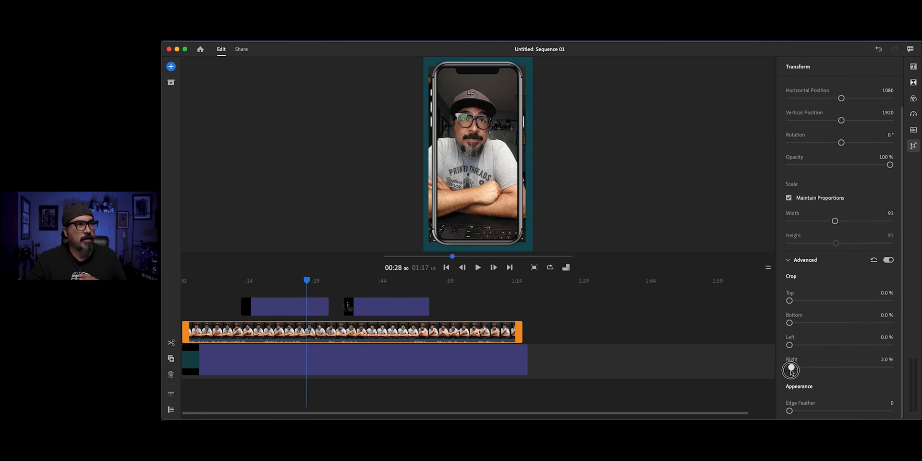
{"action": "left_click_drag", "start_coordinate": [790, 369], "coordinate": [806, 363]}
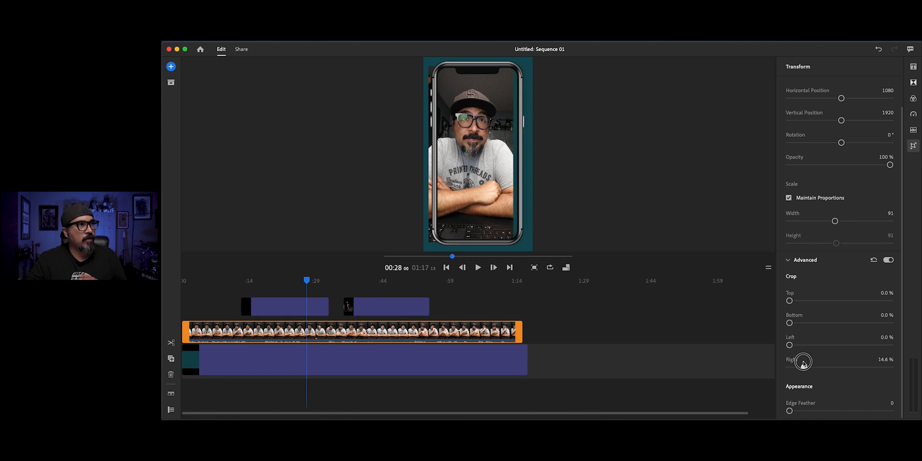
{"action": "left_click_drag", "start_coordinate": [803, 363], "coordinate": [796, 363]}
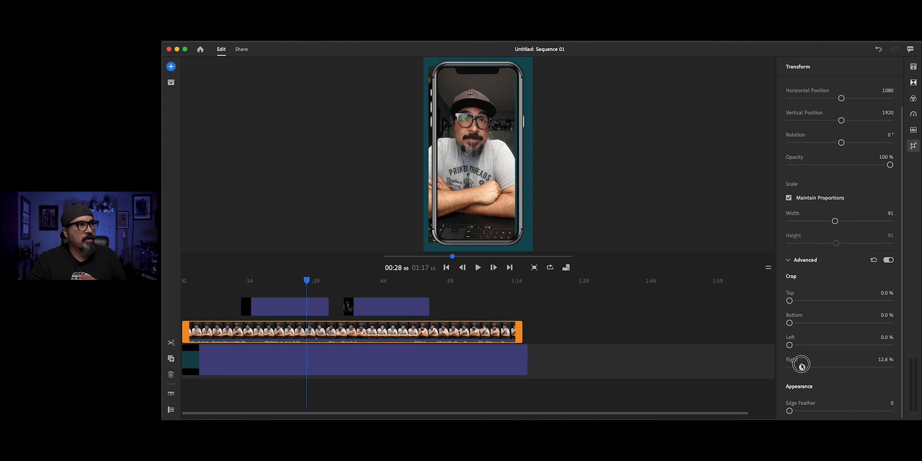
{"action": "left_click_drag", "start_coordinate": [801, 364], "coordinate": [798, 367]}
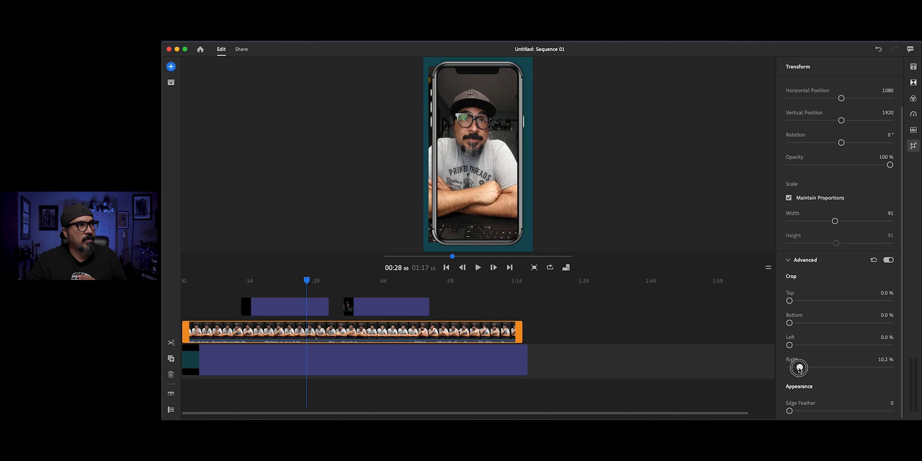
{"action": "left_click_drag", "start_coordinate": [799, 367], "coordinate": [798, 366]}
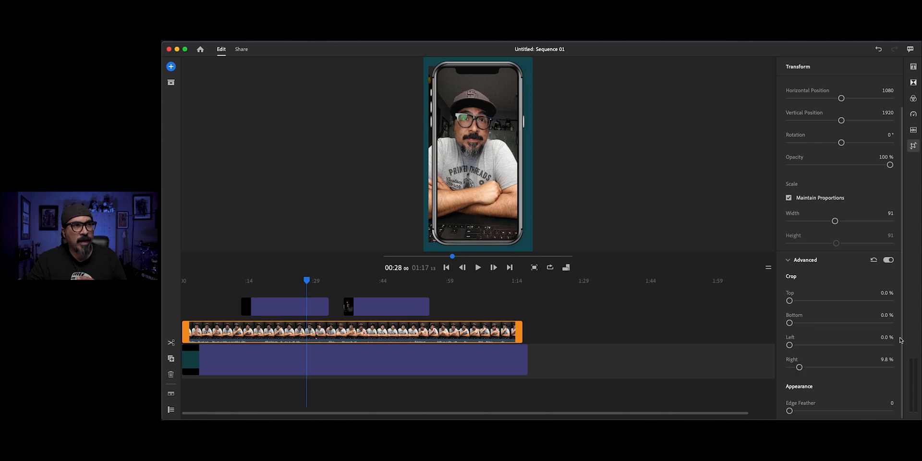
{"action": "left_click", "coordinate": [887, 336]}
{"action": "type", "text": "9.8"}
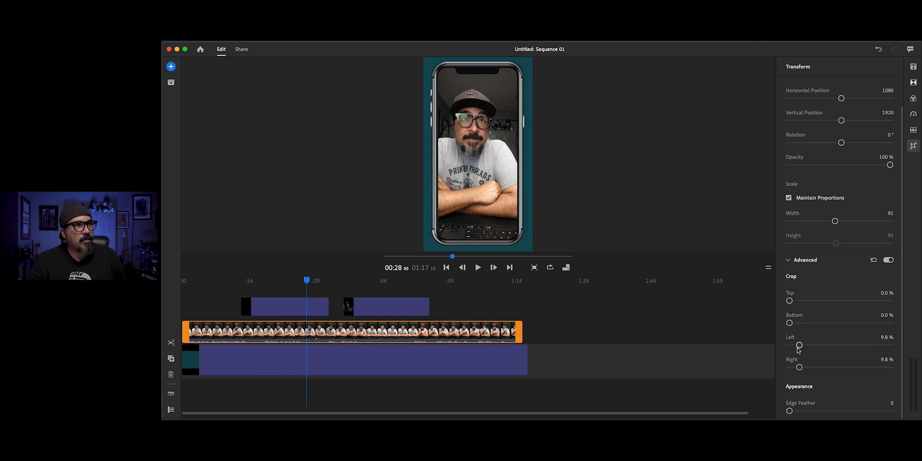
{"action": "left_click_drag", "start_coordinate": [799, 345], "coordinate": [796, 345]}
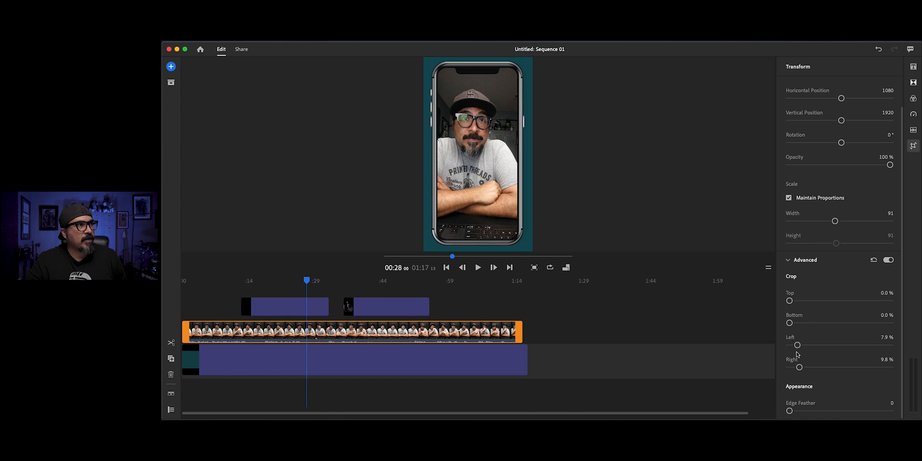
{"action": "mouse_move", "coordinate": [831, 346]}
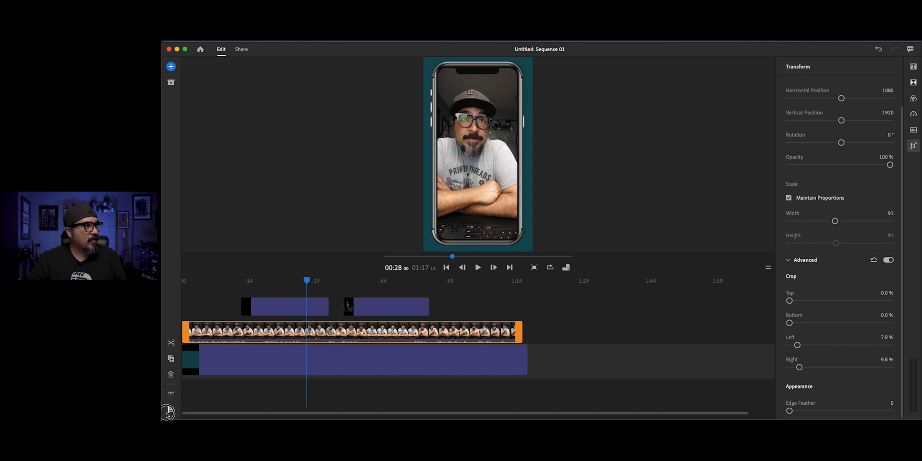
Show the per-track timeline controls and play the sequence to about 0:23.
{"action": "left_click", "coordinate": [170, 409]}
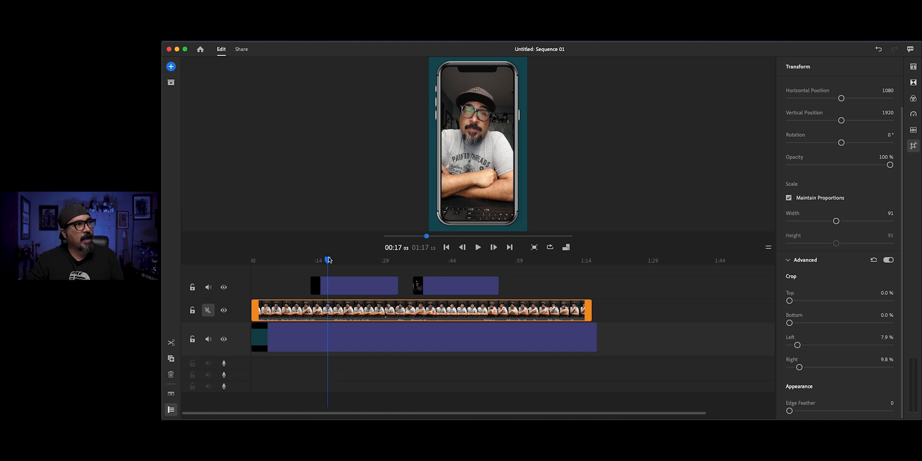
{"action": "left_click", "coordinate": [478, 247]}
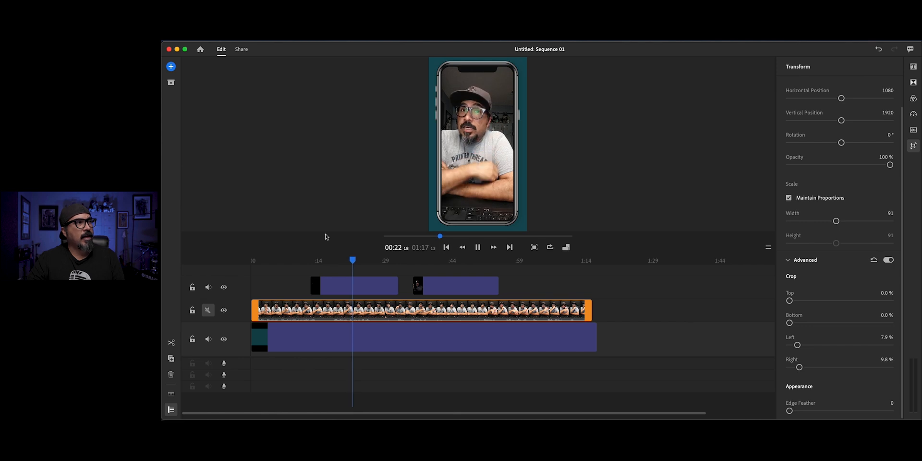
{"action": "left_click", "coordinate": [476, 247]}
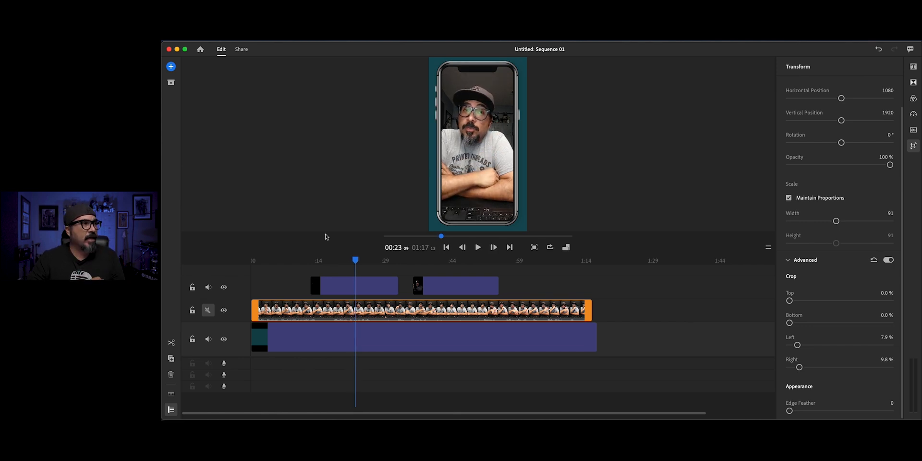
{"action": "mouse_move", "coordinate": [364, 277]}
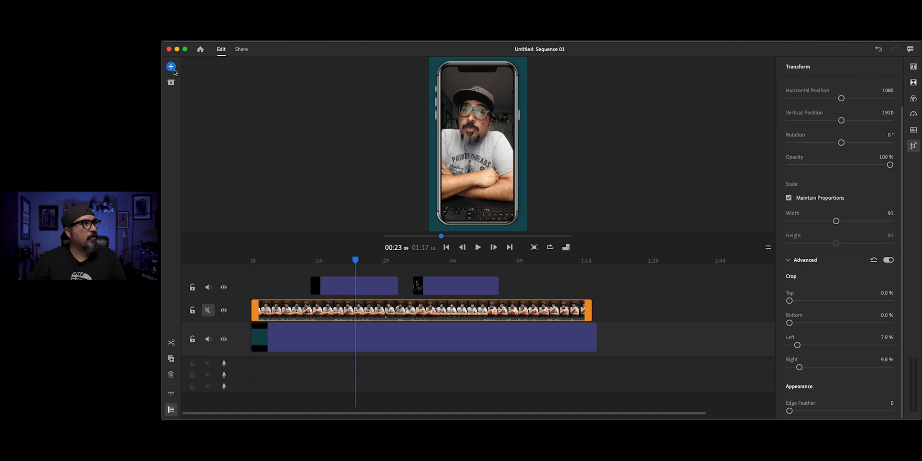
Add the white-on-black I AM CLAUDIUS logo PNG from Creative Cloud Files > IAMCLAUDIUS > REBRANDED_LOGO.
{"action": "left_click", "coordinate": [171, 66]}
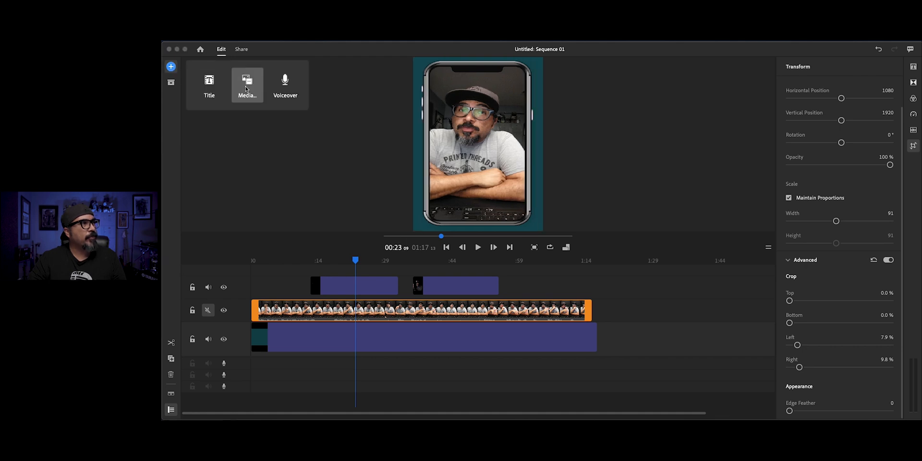
{"action": "left_click", "coordinate": [246, 82]}
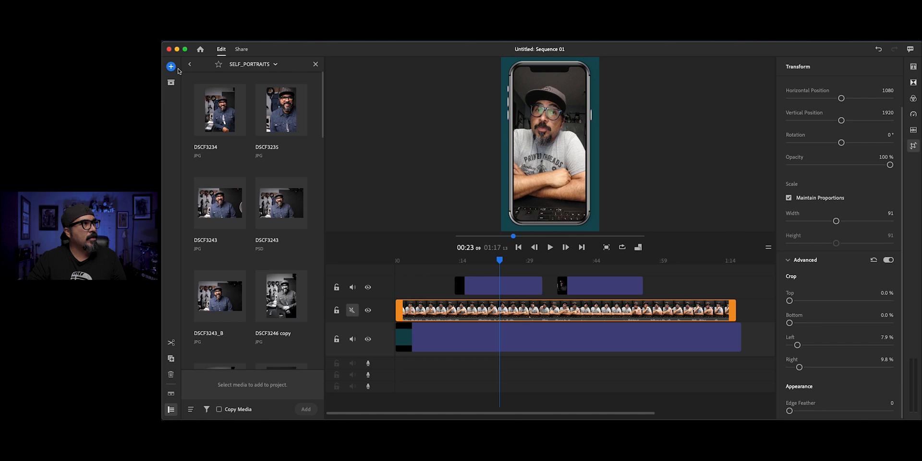
{"action": "left_click", "coordinate": [189, 64]}
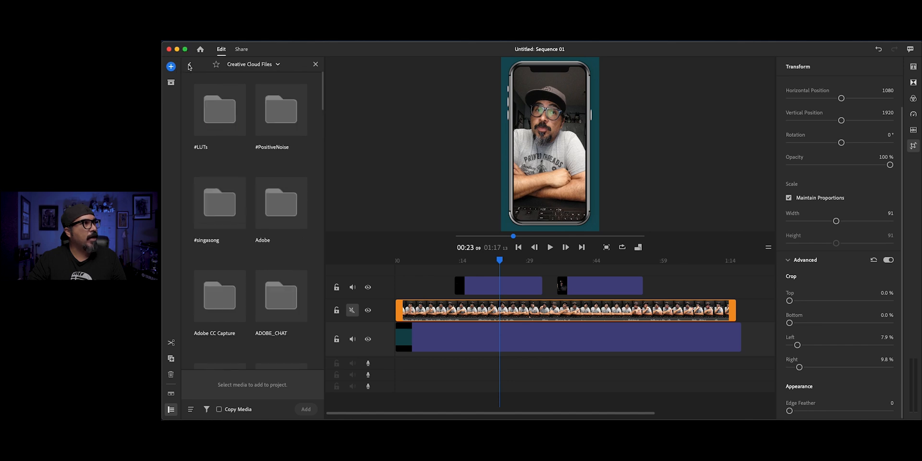
{"action": "scroll", "scroll_direction": "down", "scroll_amount": 3}
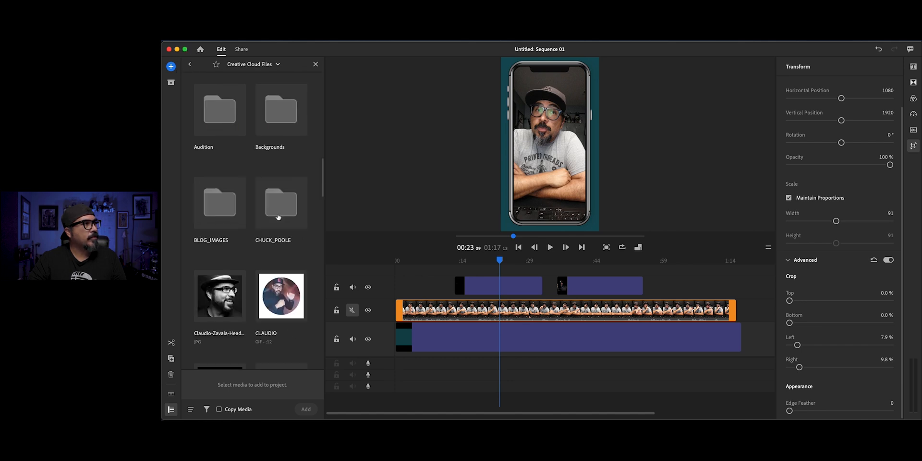
{"action": "scroll", "scroll_direction": "down", "scroll_amount": 3}
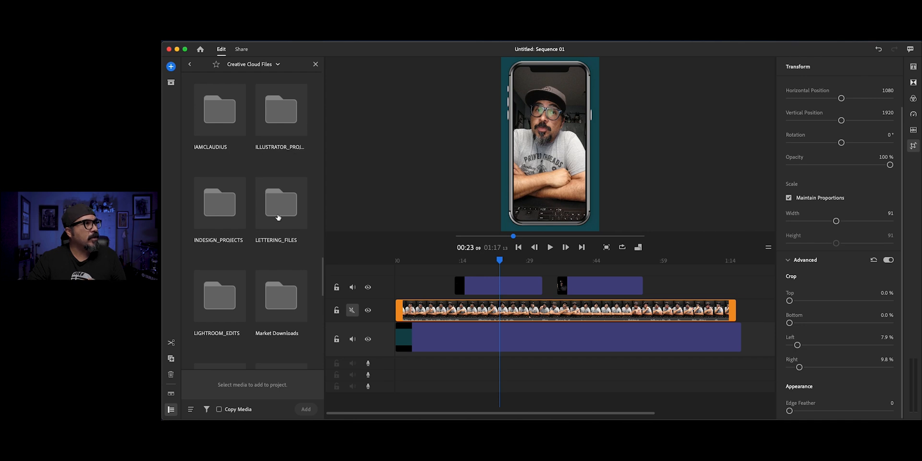
{"action": "double_click", "coordinate": [209, 111]}
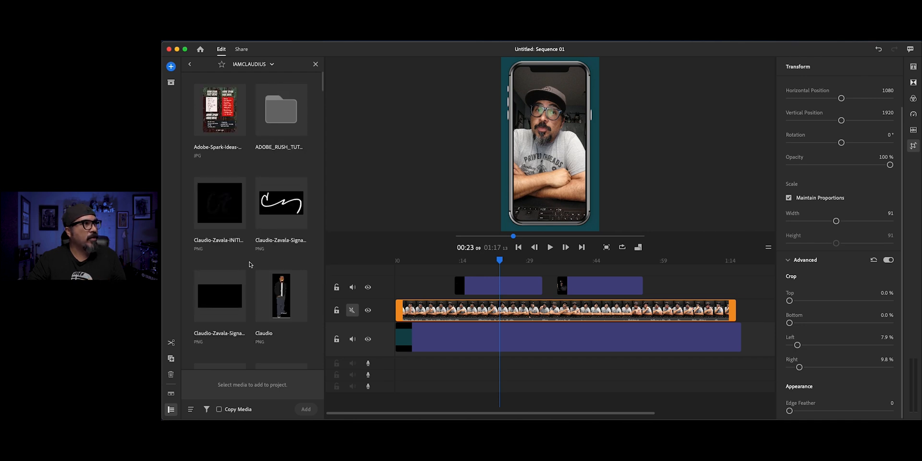
{"action": "scroll", "scroll_direction": "down", "scroll_amount": 3}
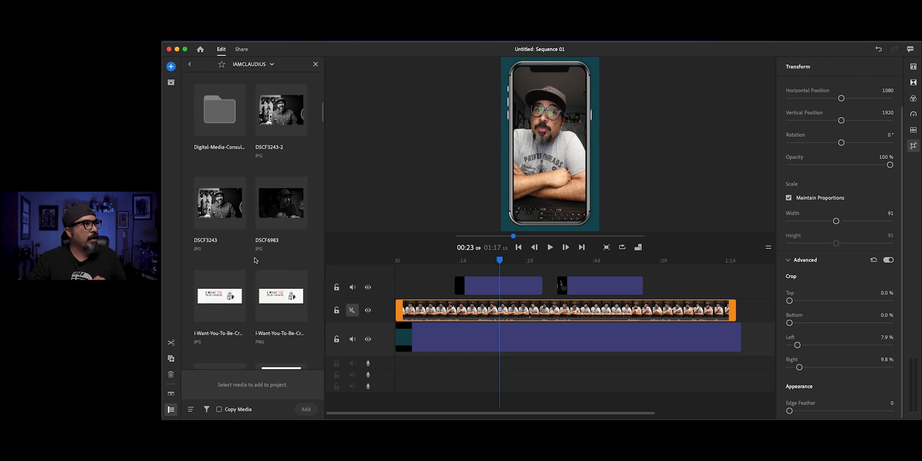
{"action": "scroll", "scroll_direction": "down", "scroll_amount": 3}
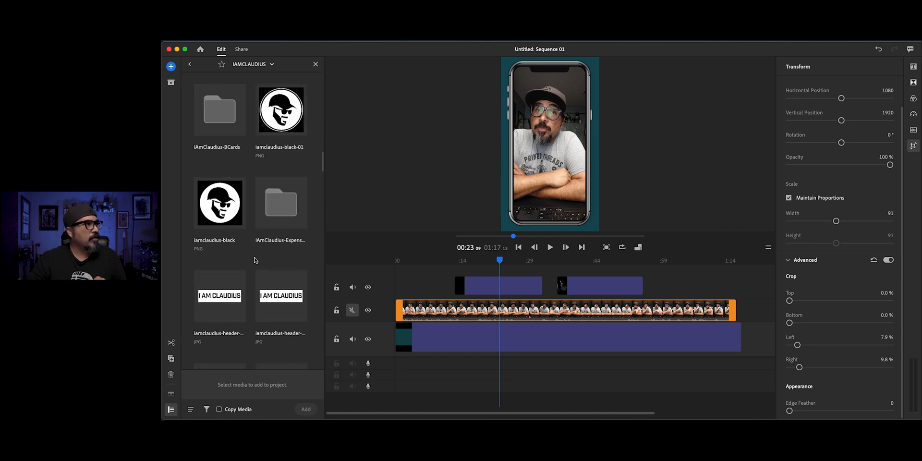
{"action": "scroll", "scroll_direction": "down", "scroll_amount": 3}
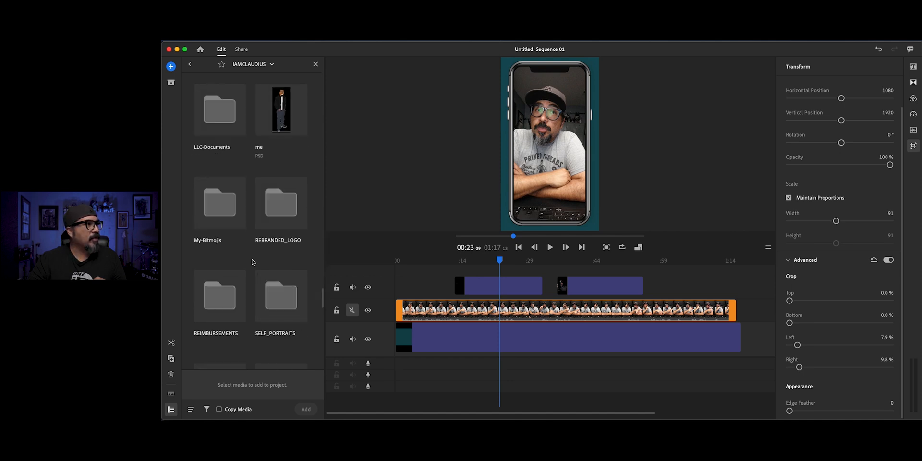
{"action": "double_click", "coordinate": [277, 203]}
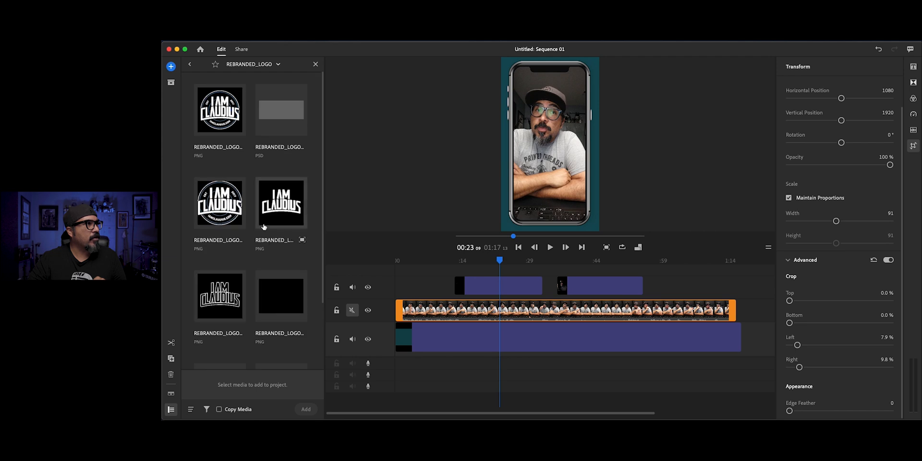
{"action": "left_click", "coordinate": [281, 203]}
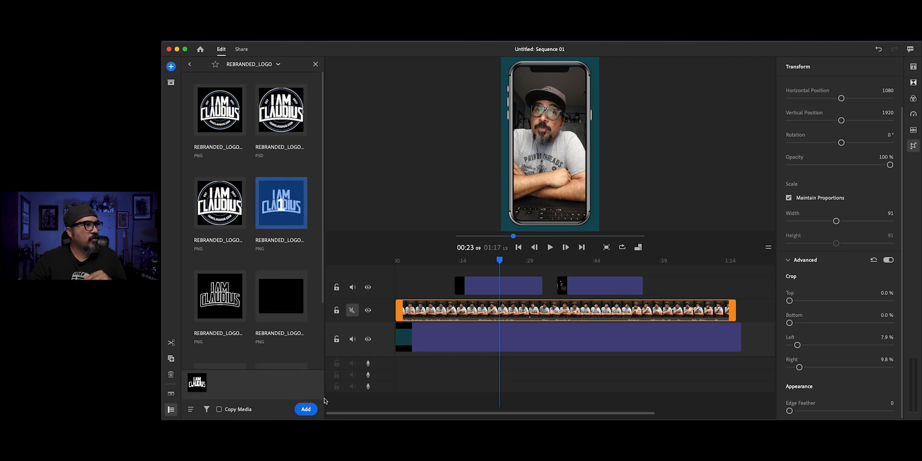
{"action": "left_click", "coordinate": [305, 409]}
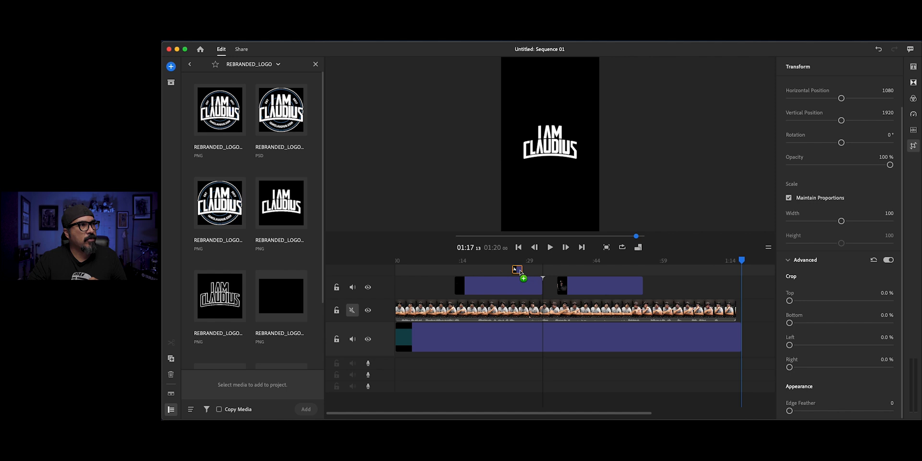
Close the media browser and scale the I AM CLAUDIUS logo width down to 25%.
{"action": "left_click", "coordinate": [315, 63]}
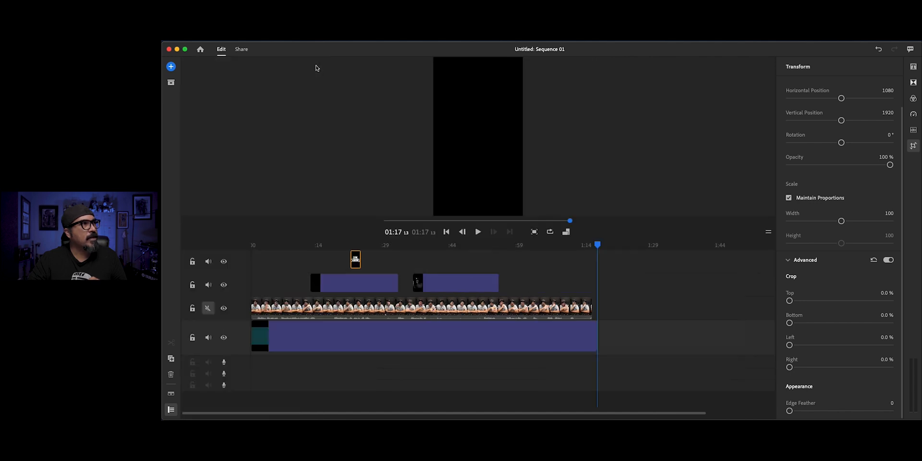
{"action": "mouse_move", "coordinate": [351, 240]}
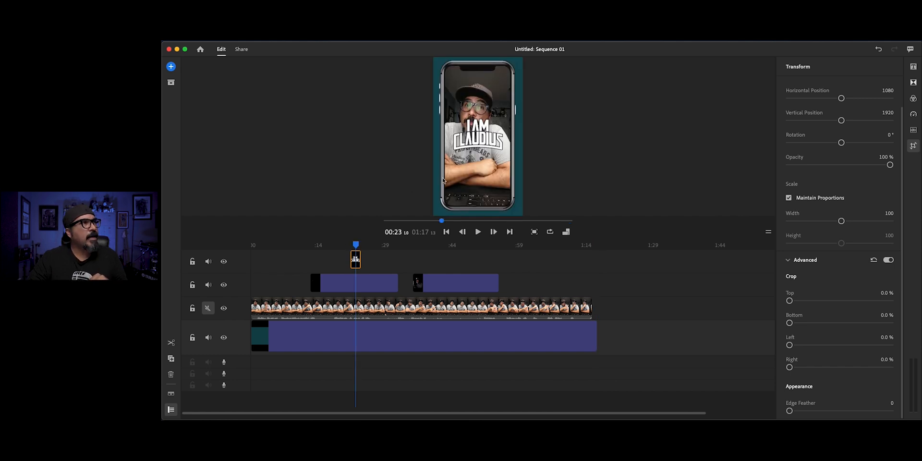
{"action": "mouse_move", "coordinate": [825, 205]}
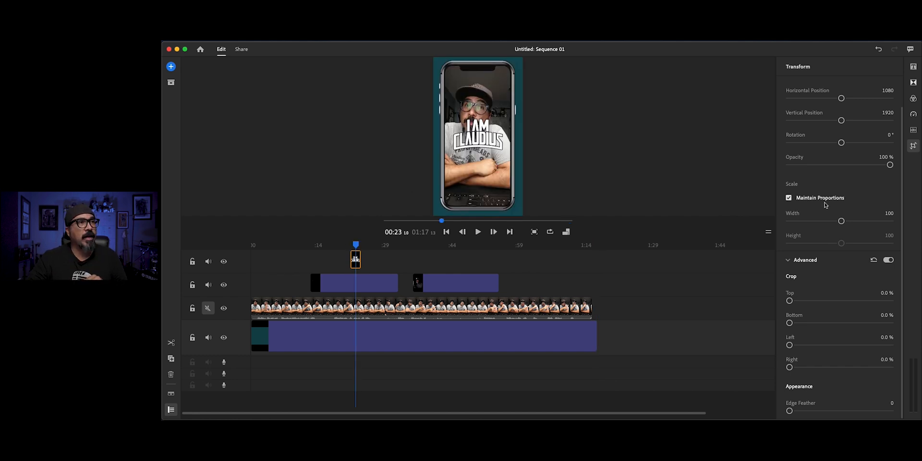
{"action": "left_click_drag", "start_coordinate": [841, 221], "coordinate": [840, 222]}
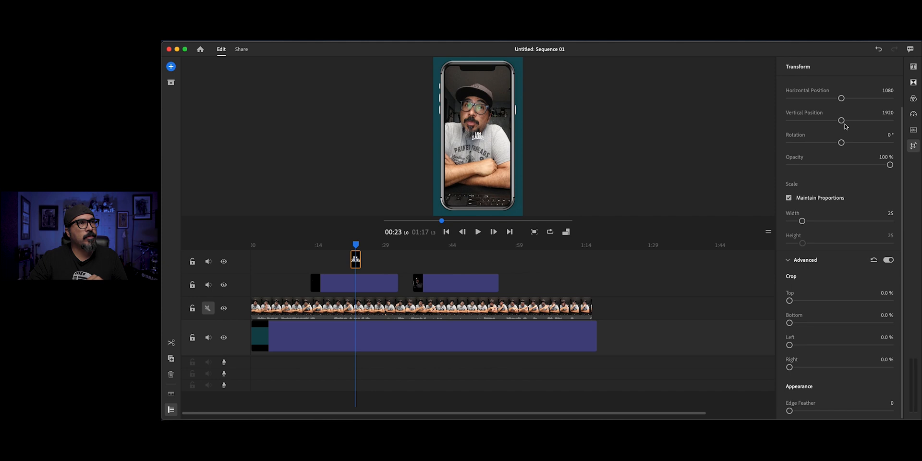
Move the logo to the top-right corner (1590, 499) and lower its opacity to about 46%.
{"action": "left_click_drag", "start_coordinate": [841, 120], "coordinate": [825, 120]}
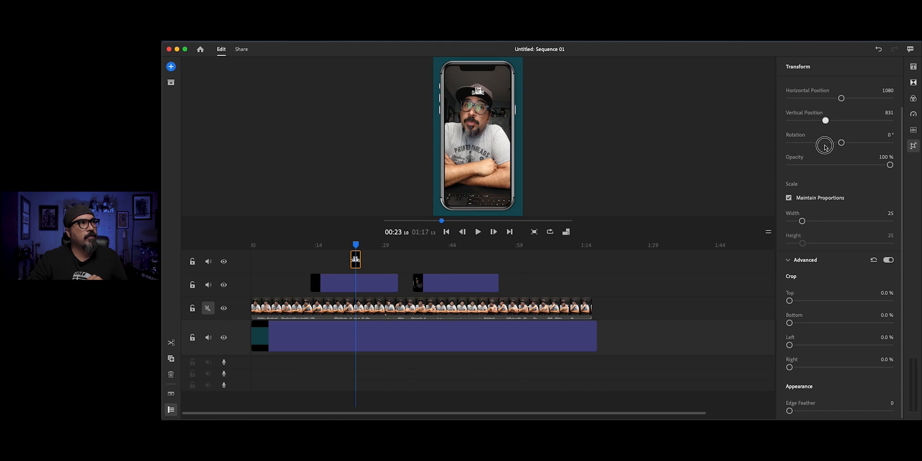
{"action": "left_click_drag", "start_coordinate": [824, 120], "coordinate": [821, 120]}
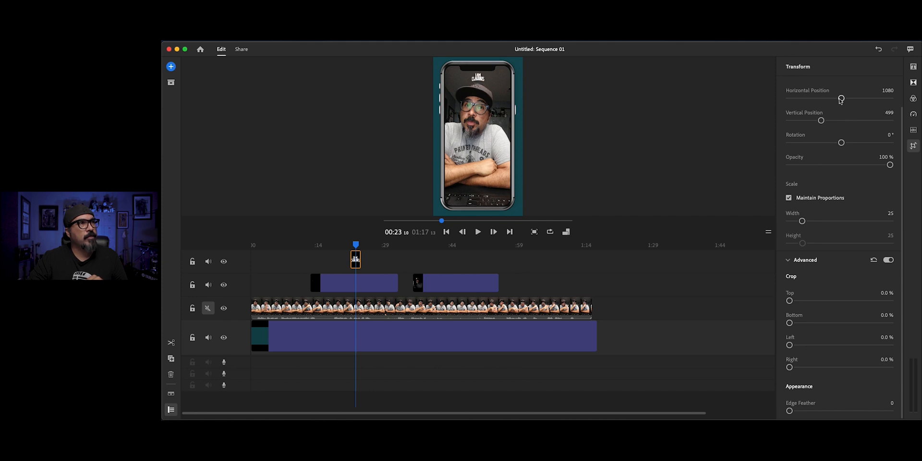
{"action": "left_click_drag", "start_coordinate": [840, 98], "coordinate": [849, 92]}
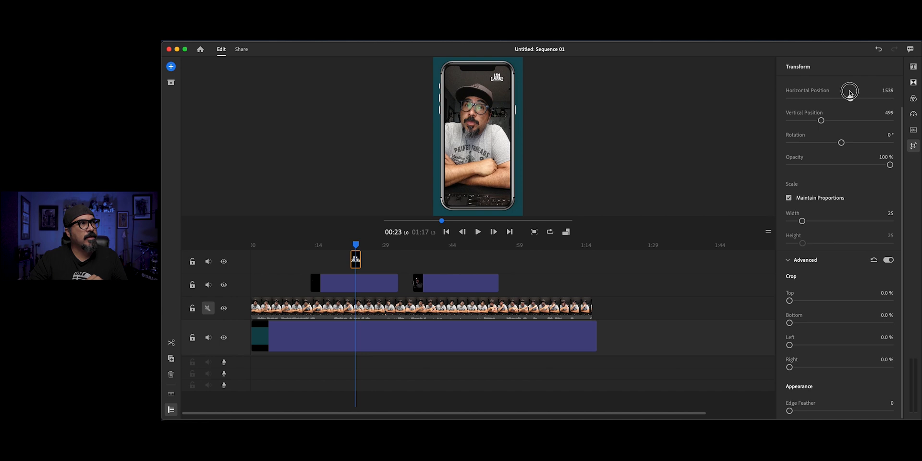
{"action": "left_click_drag", "start_coordinate": [849, 92], "coordinate": [853, 96]}
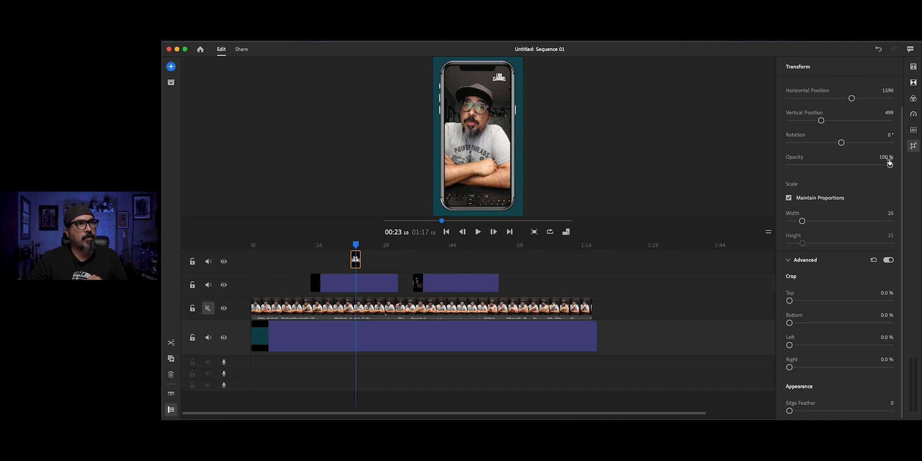
{"action": "left_click_drag", "start_coordinate": [890, 165], "coordinate": [842, 165]}
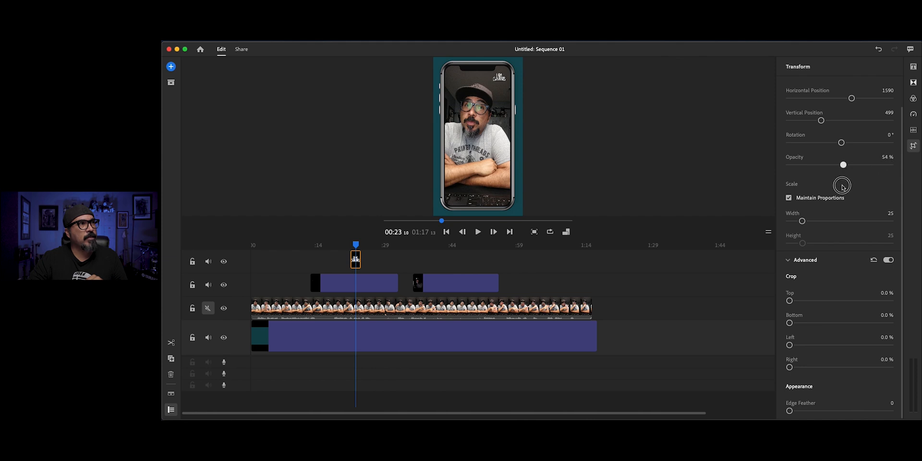
{"action": "left_click_drag", "start_coordinate": [843, 165], "coordinate": [835, 165]}
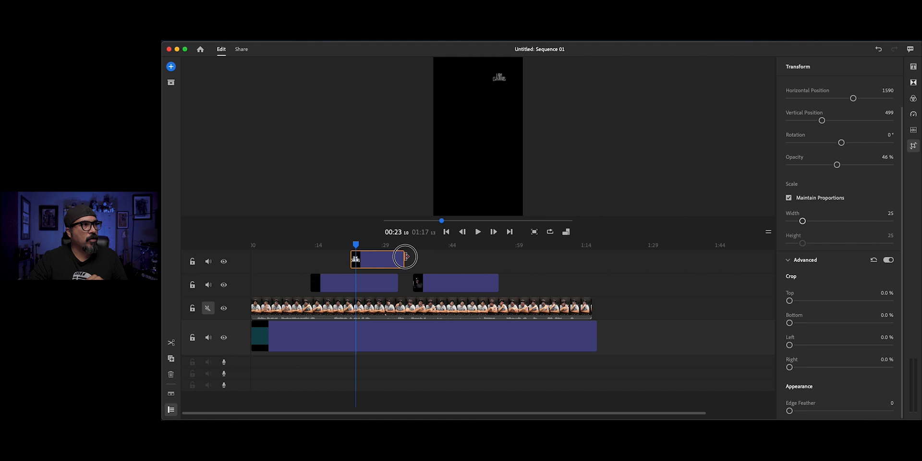
Drag the logo clip's right edge to the second overlay's end, spanning about 0:23 to 0:57.
{"action": "left_click_drag", "start_coordinate": [406, 257], "coordinate": [497, 259]}
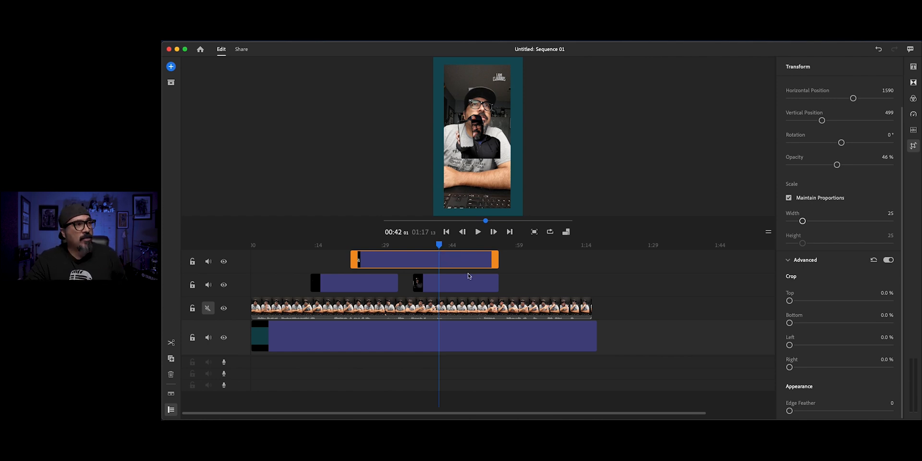
Scale the hand-held phone overlay to 200% and position it at about 2456 by 2252.
{"action": "left_click", "coordinate": [455, 283]}
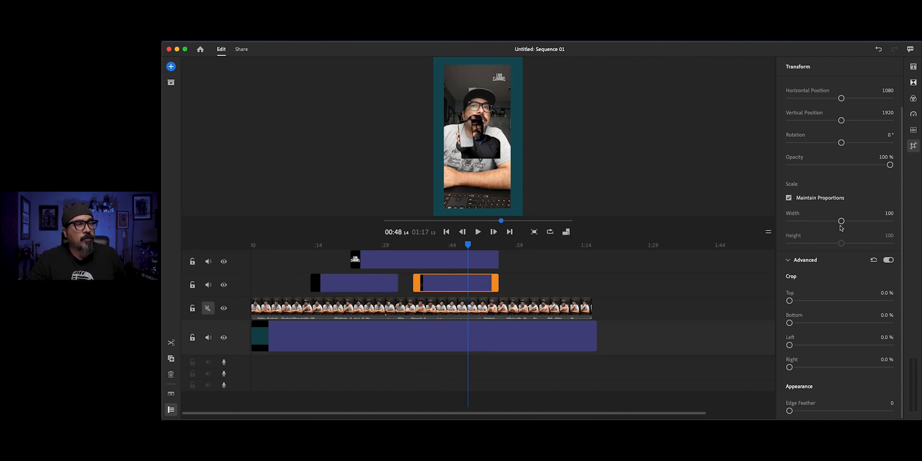
{"action": "left_click_drag", "start_coordinate": [840, 221], "coordinate": [890, 221]}
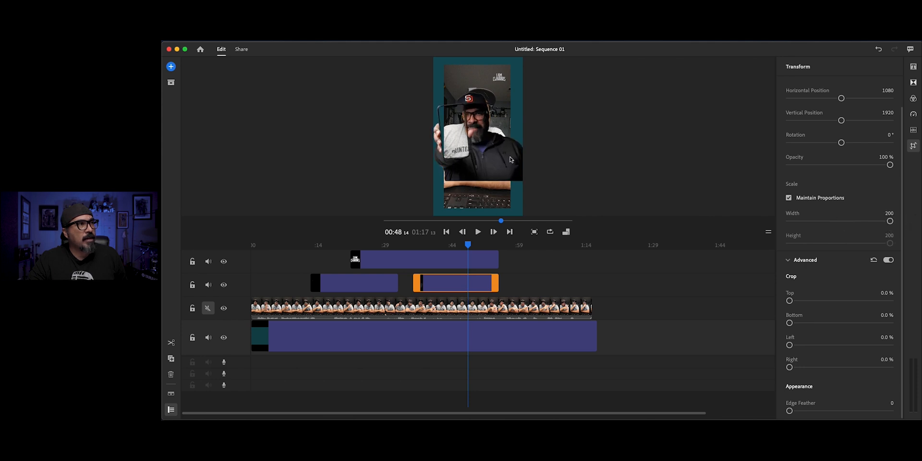
{"action": "left_click", "coordinate": [477, 135]}
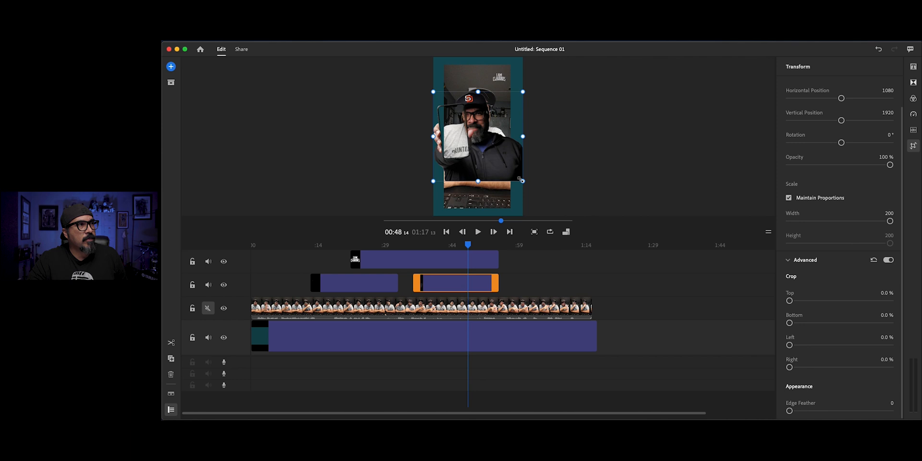
{"action": "left_click_drag", "start_coordinate": [521, 180], "coordinate": [571, 212]}
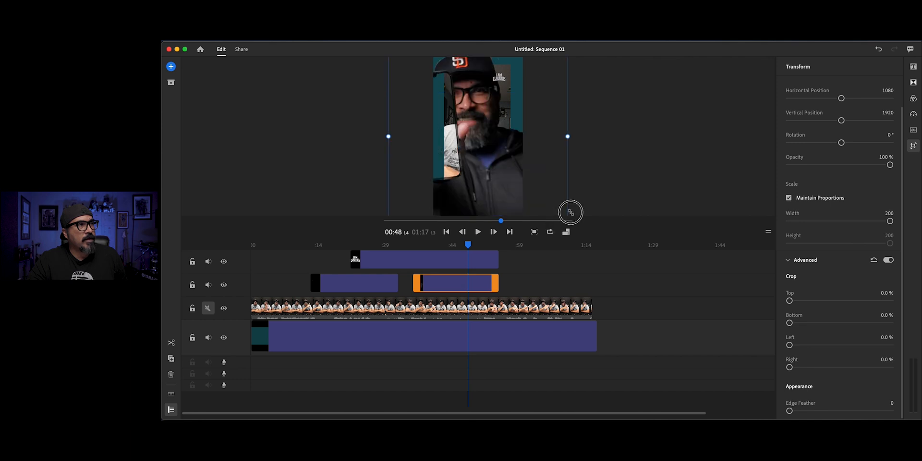
{"action": "left_click_drag", "start_coordinate": [571, 212], "coordinate": [634, 63]}
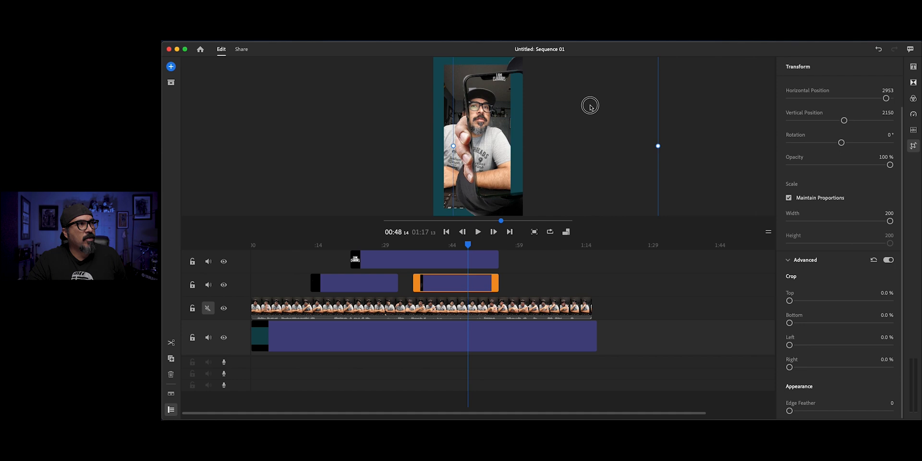
{"action": "left_click_drag", "start_coordinate": [589, 106], "coordinate": [567, 98]}
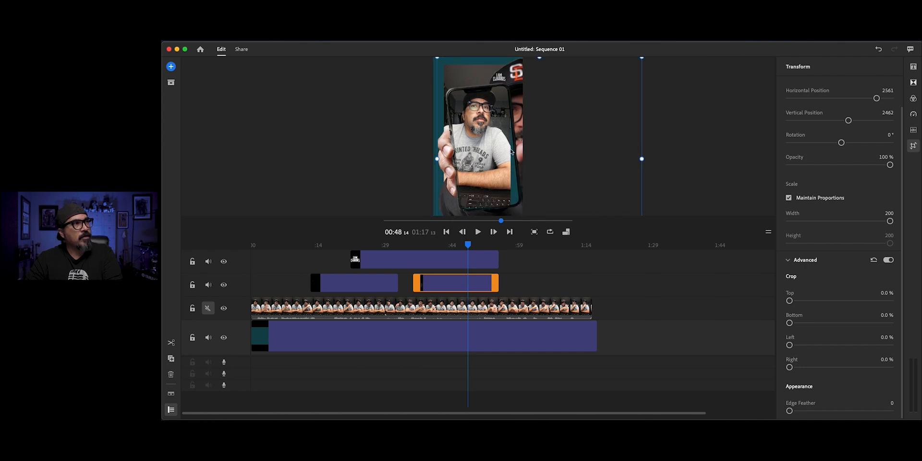
{"action": "left_click_drag", "start_coordinate": [511, 151], "coordinate": [507, 139]}
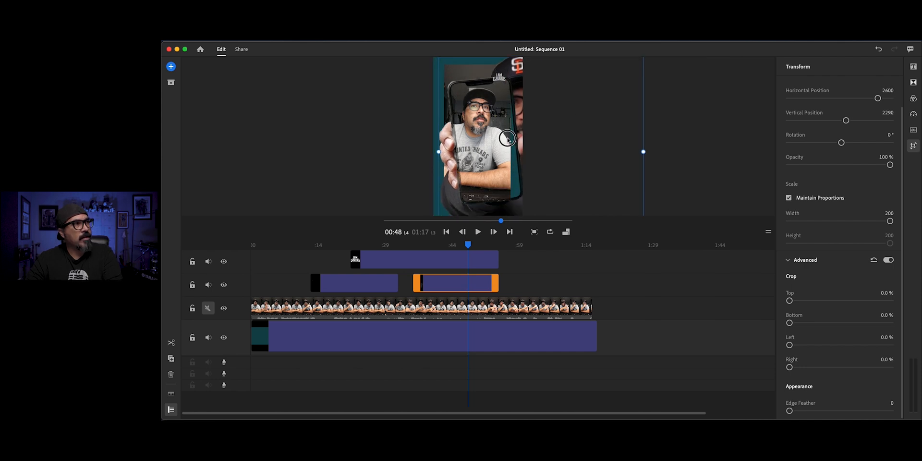
{"action": "left_click_drag", "start_coordinate": [507, 138], "coordinate": [506, 142]}
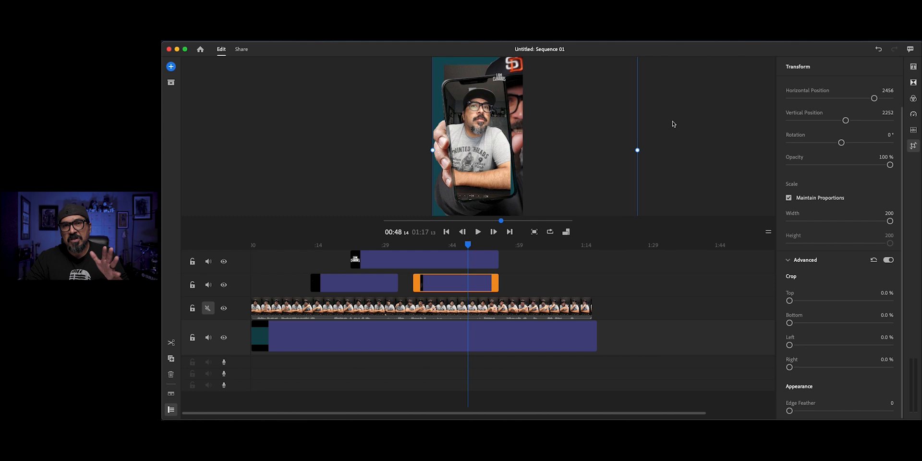
{"action": "mouse_move", "coordinate": [624, 220]}
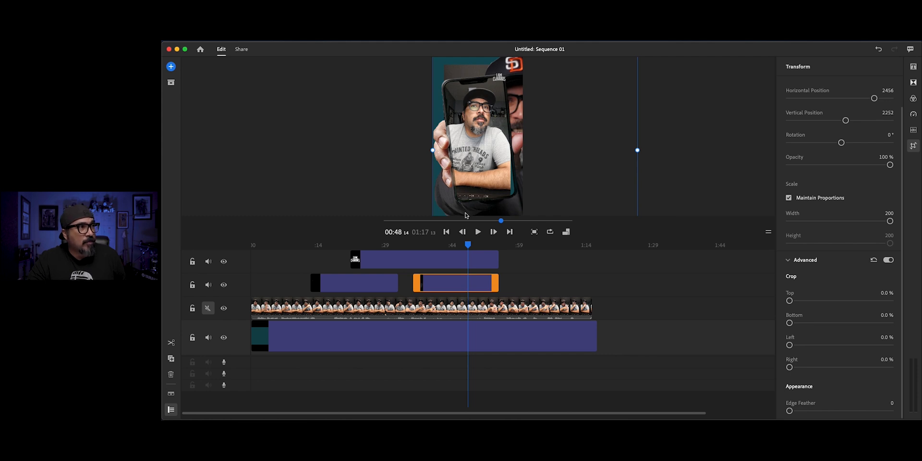
{"action": "mouse_move", "coordinate": [486, 208]}
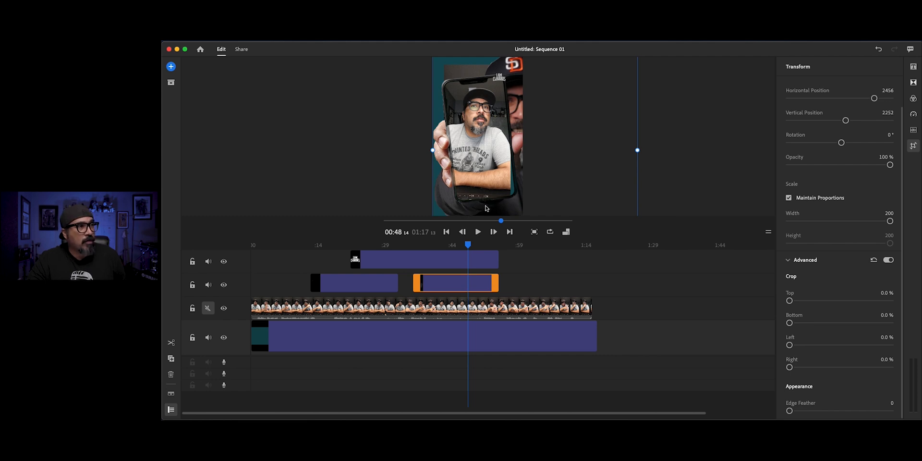
{"action": "mouse_move", "coordinate": [480, 213]}
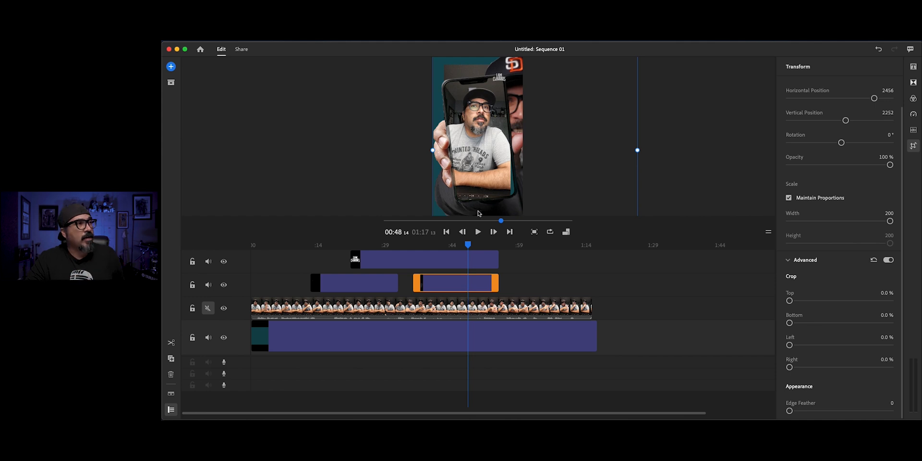
{"action": "mouse_move", "coordinate": [400, 257]}
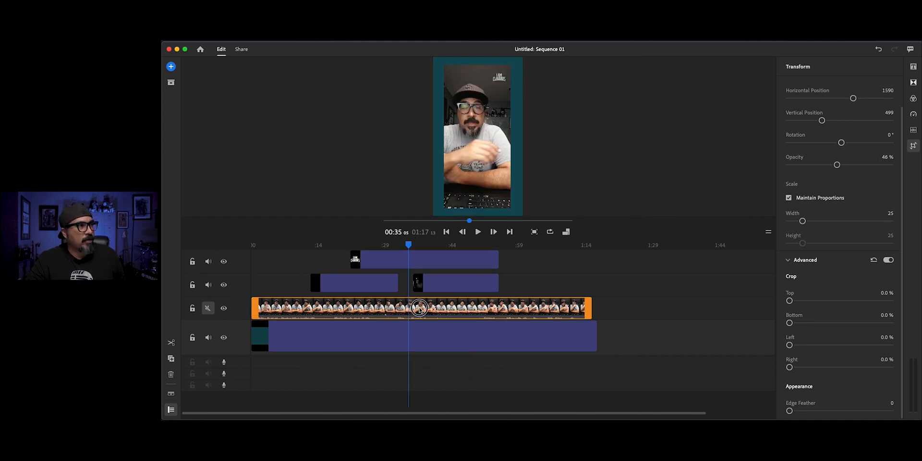
Split the phone video and logo clips at the 0:35 playhead.
{"action": "left_click", "coordinate": [429, 260]}
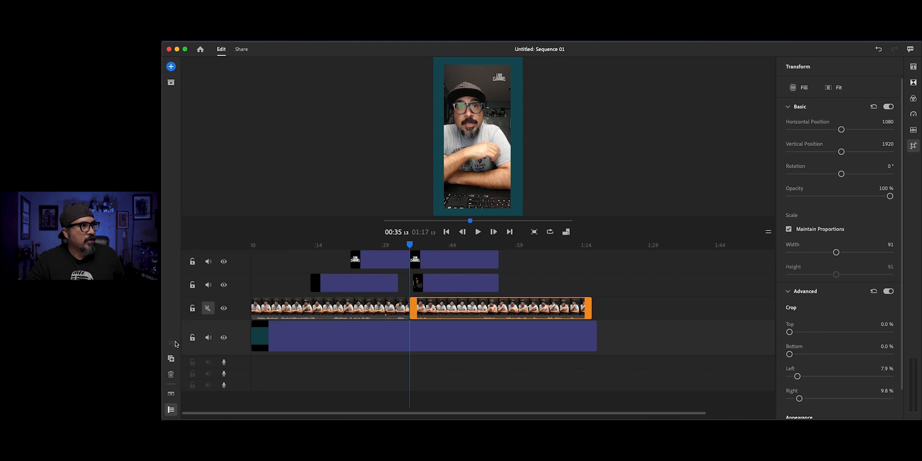
{"action": "mouse_move", "coordinate": [450, 249]}
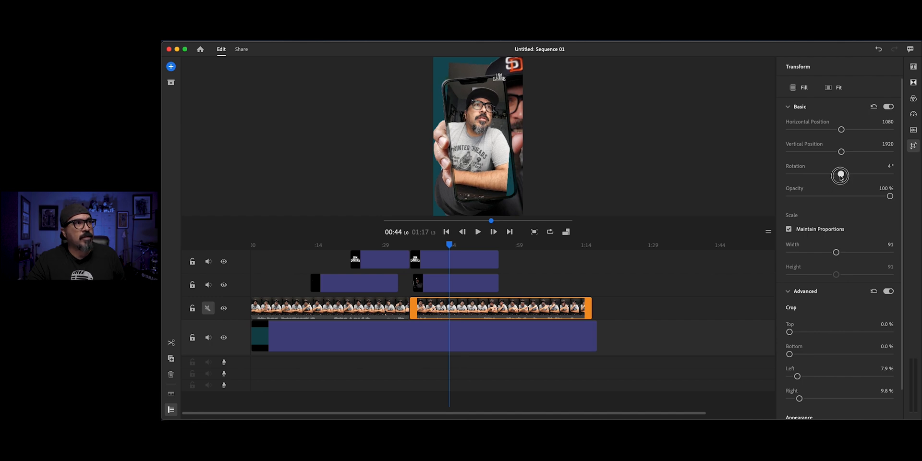
Set the later video to rotation -6°, width 79%, position 1148/2011, and left crop 6.3%.
{"action": "left_click_drag", "start_coordinate": [840, 176], "coordinate": [836, 178]}
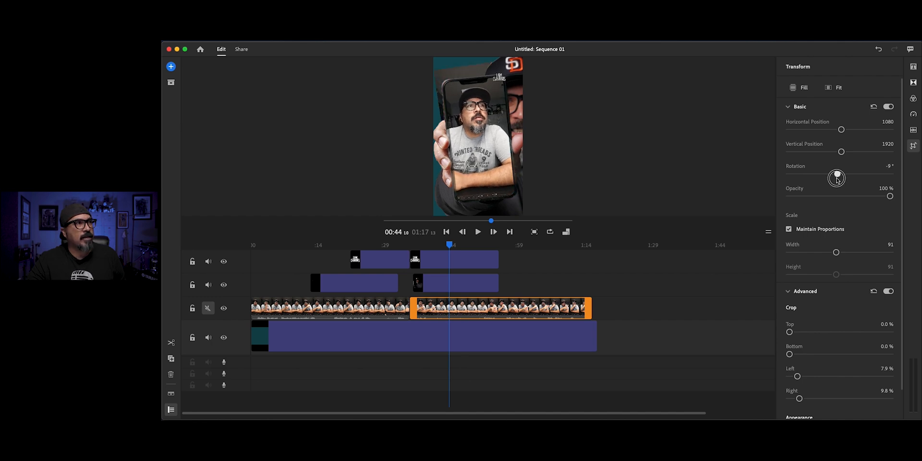
{"action": "left_click_drag", "start_coordinate": [835, 177], "coordinate": [838, 176]}
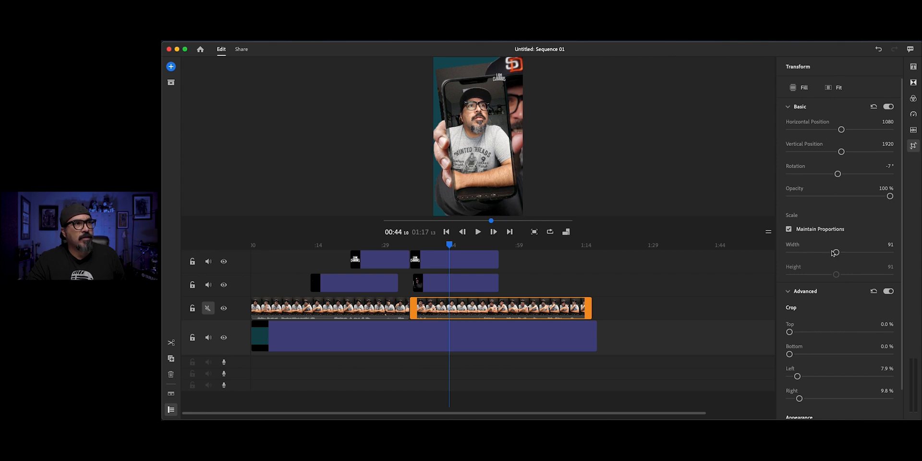
{"action": "left_click_drag", "start_coordinate": [835, 253], "coordinate": [824, 256]}
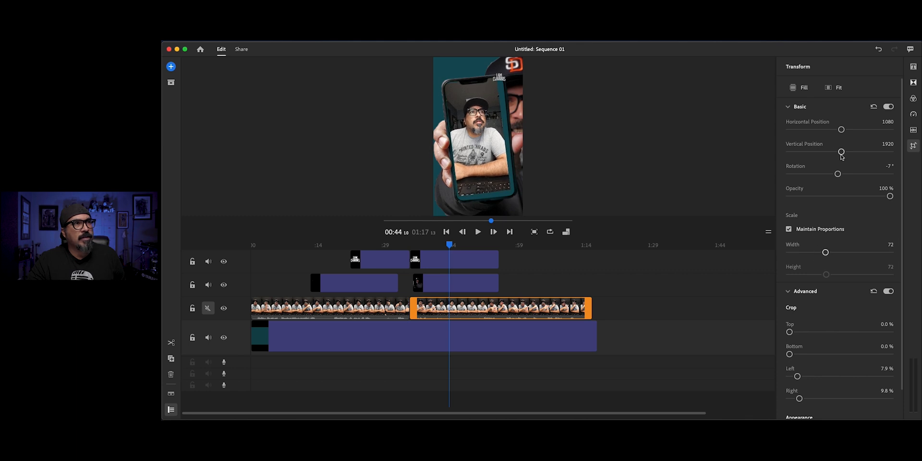
{"action": "left_click_drag", "start_coordinate": [841, 153], "coordinate": [841, 154]}
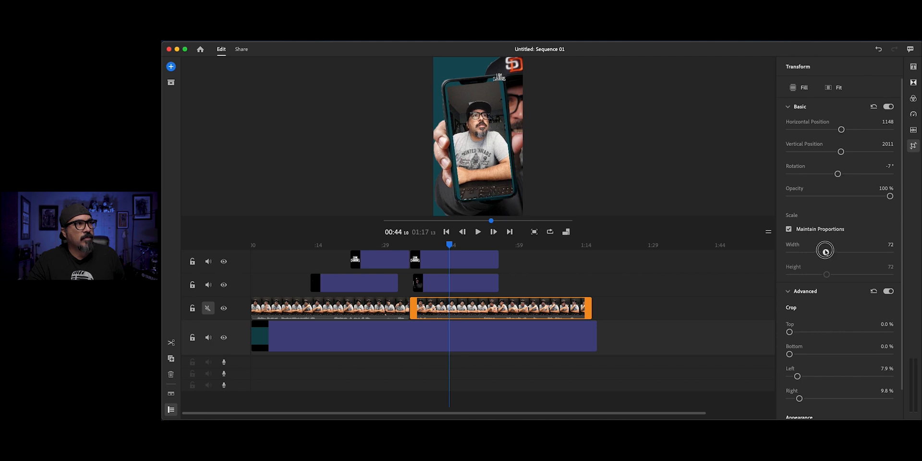
{"action": "left_click_drag", "start_coordinate": [825, 249], "coordinate": [828, 248]}
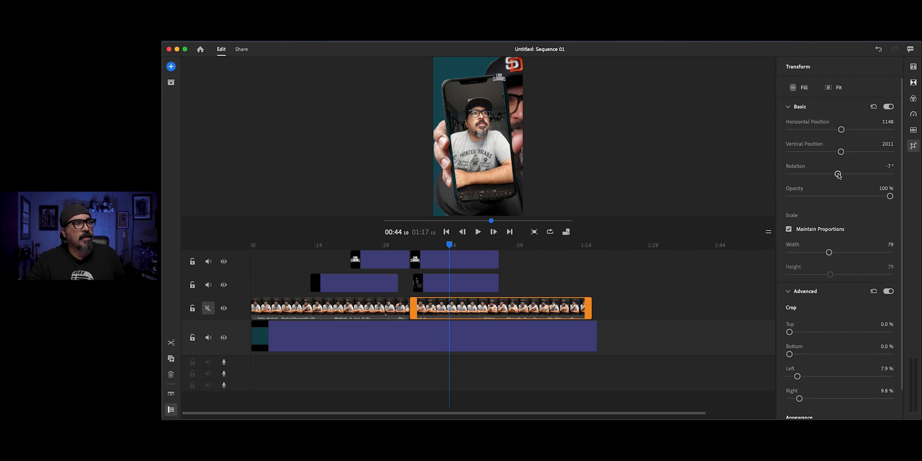
{"action": "left_click_drag", "start_coordinate": [837, 175], "coordinate": [841, 175]}
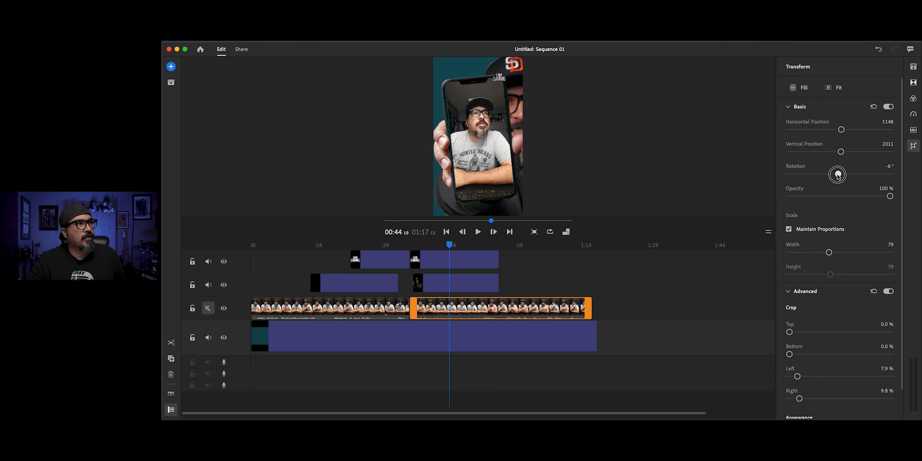
{"action": "left_click_drag", "start_coordinate": [838, 174], "coordinate": [835, 176]}
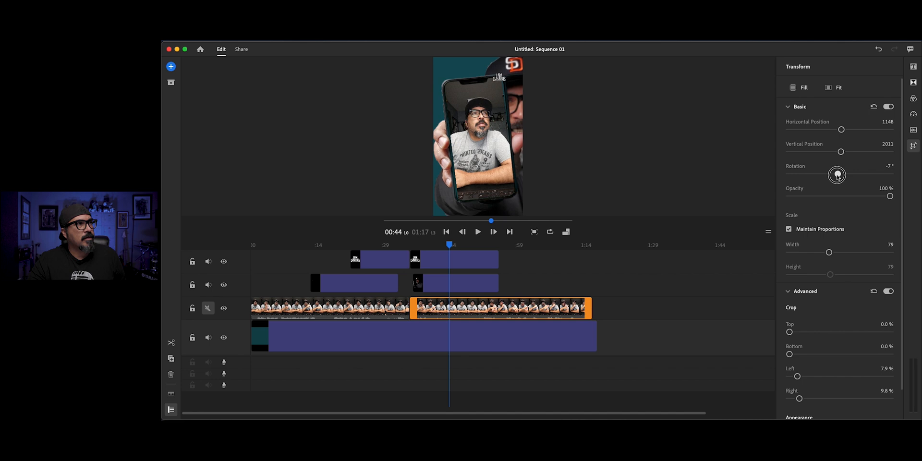
{"action": "left_click_drag", "start_coordinate": [836, 174], "coordinate": [835, 176]}
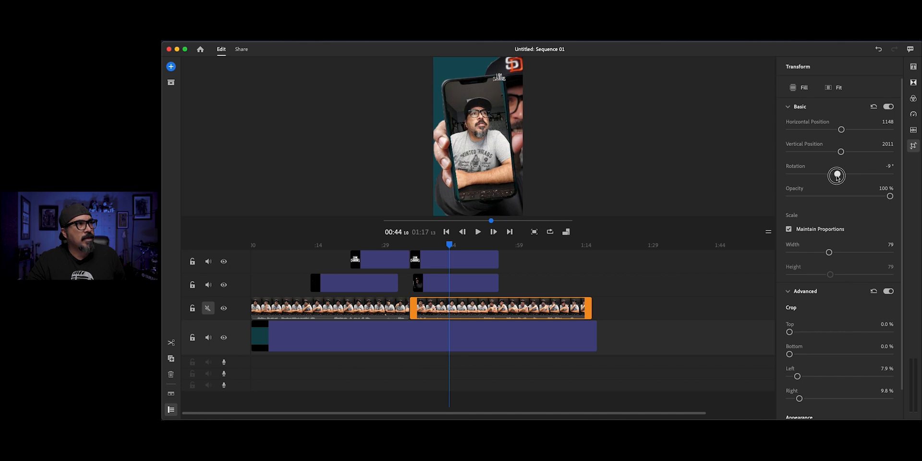
{"action": "left_click_drag", "start_coordinate": [836, 175], "coordinate": [838, 174]}
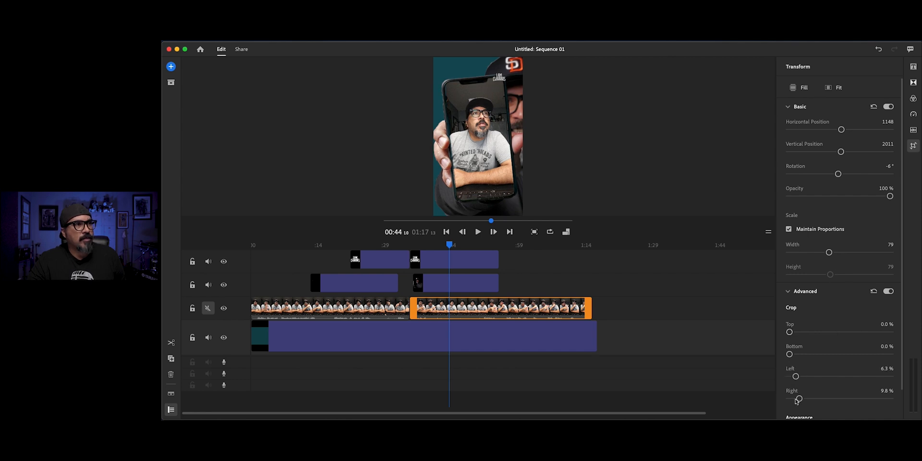
{"action": "left_click_drag", "start_coordinate": [799, 399], "coordinate": [794, 399]}
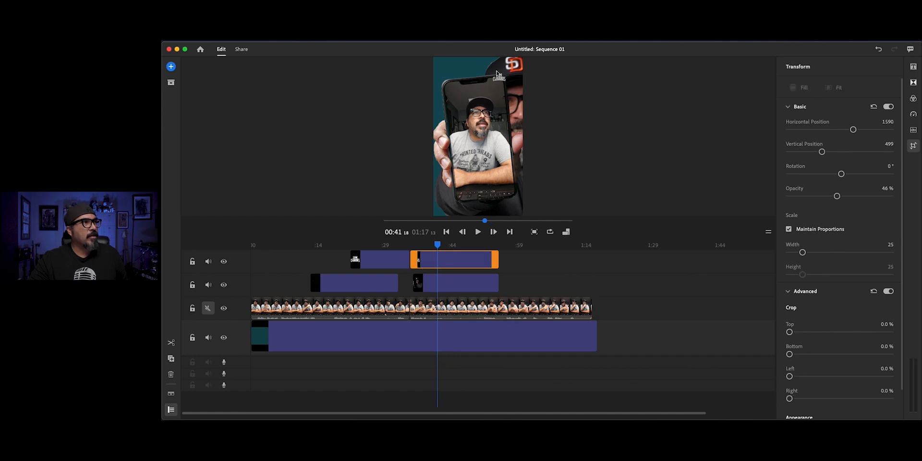
{"action": "mouse_move", "coordinate": [507, 91]}
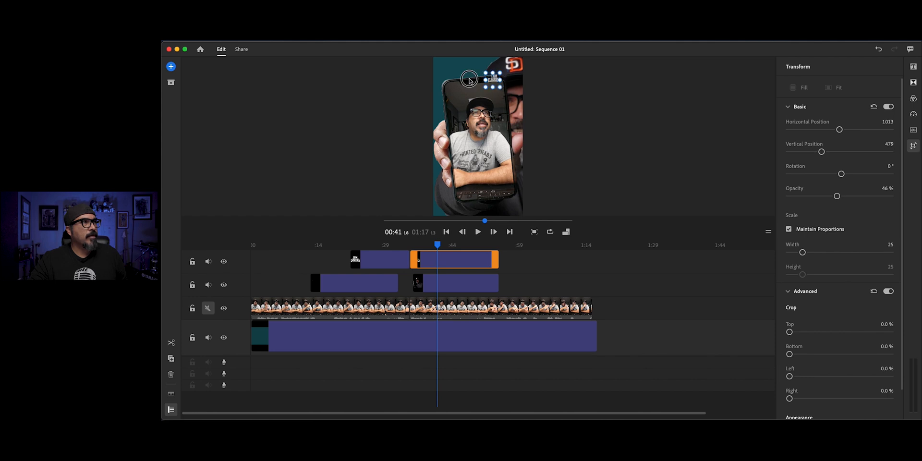
Place the later logo segment at 213 by 197 in the top-left and play back the edit.
{"action": "left_click_drag", "start_coordinate": [490, 79], "coordinate": [438, 64]}
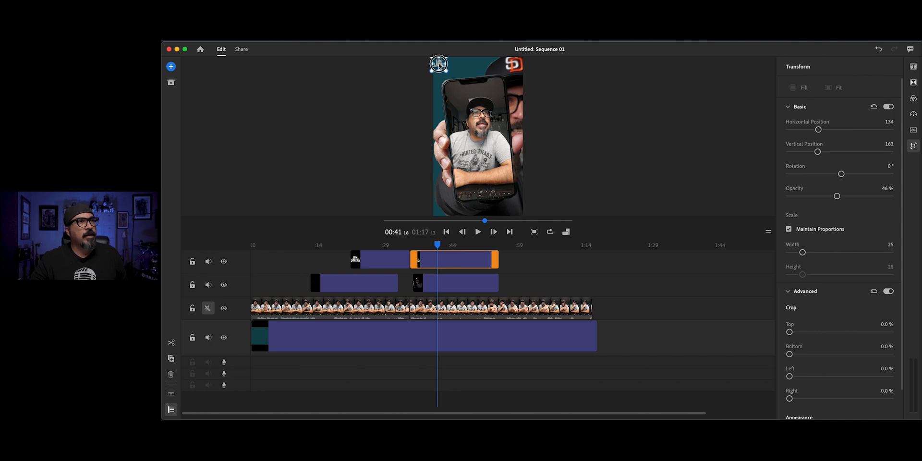
{"action": "left_click_drag", "start_coordinate": [818, 130], "coordinate": [841, 130]}
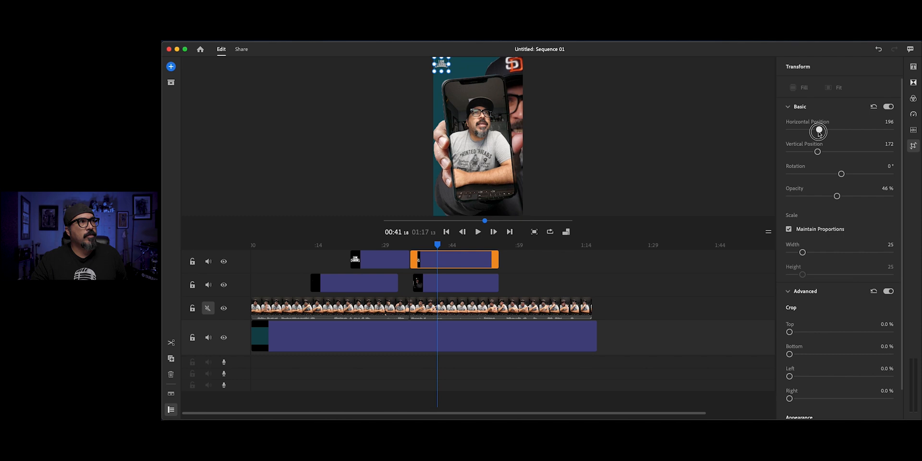
{"action": "left_click_drag", "start_coordinate": [817, 151], "coordinate": [817, 152]}
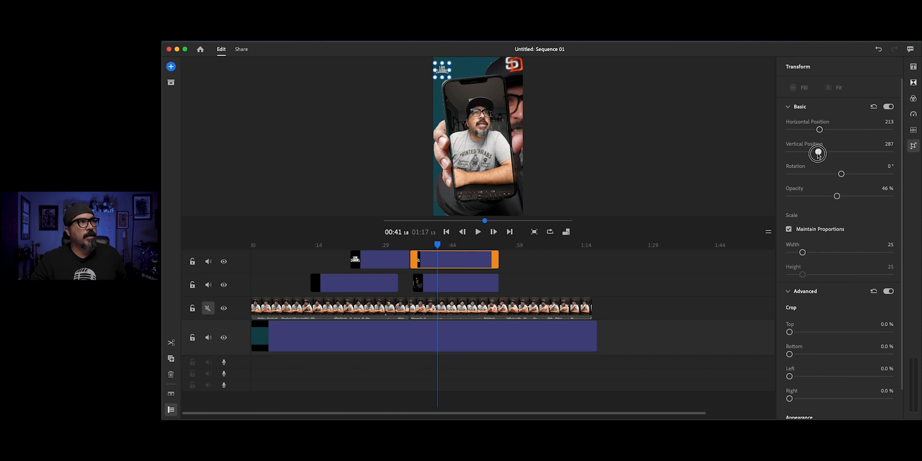
{"action": "left_click_drag", "start_coordinate": [816, 152], "coordinate": [817, 151]}
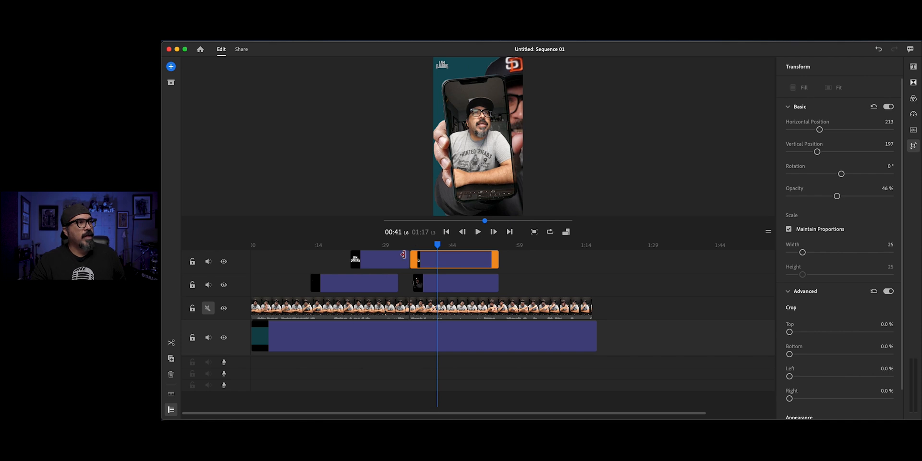
{"action": "left_click", "coordinate": [478, 231]}
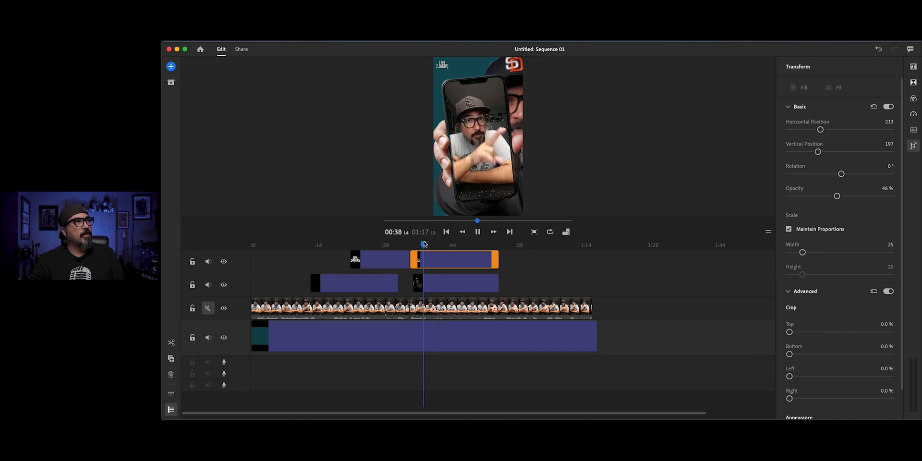